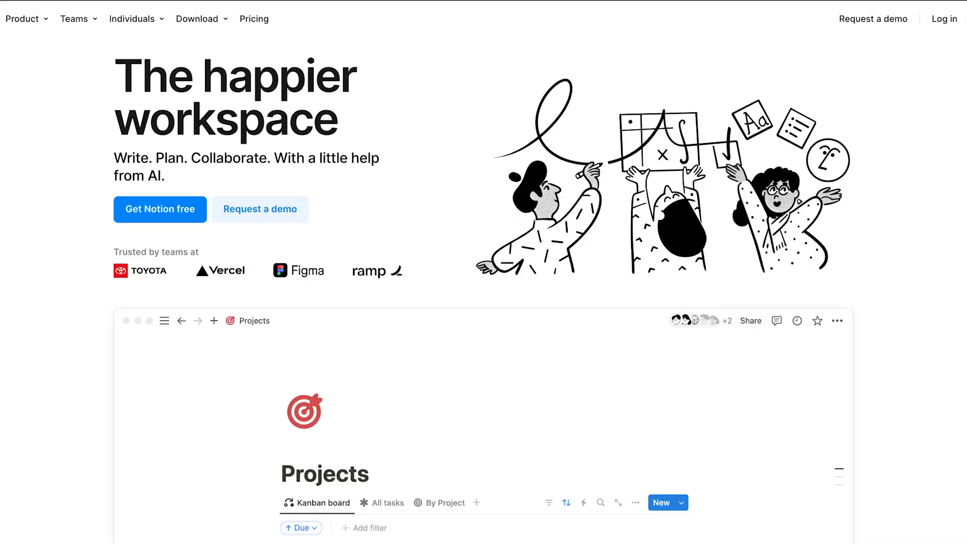
# Create a blank private page from the sidebar and title it 'To Do List'.
pyautogui.scroll(-3)
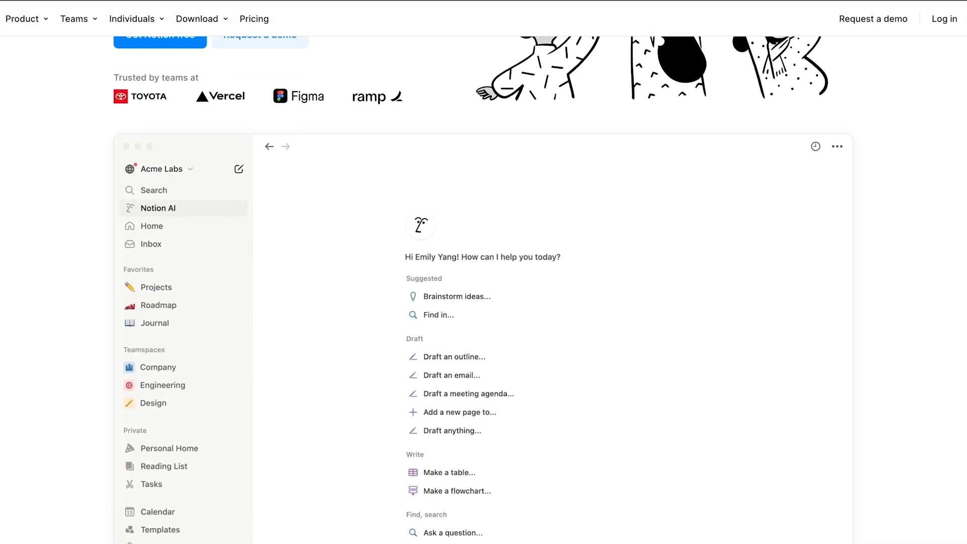
pyautogui.click(572, 539)
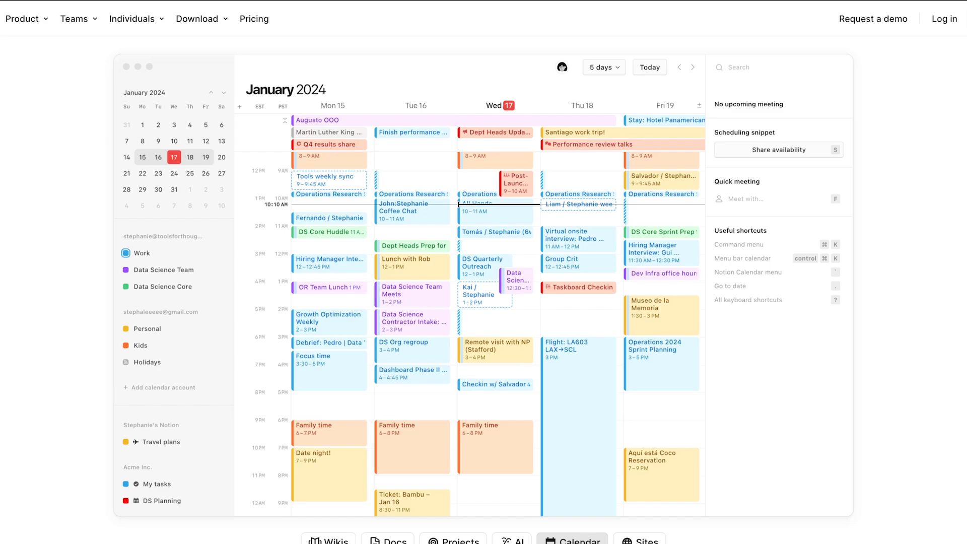
pyautogui.click(328, 540)
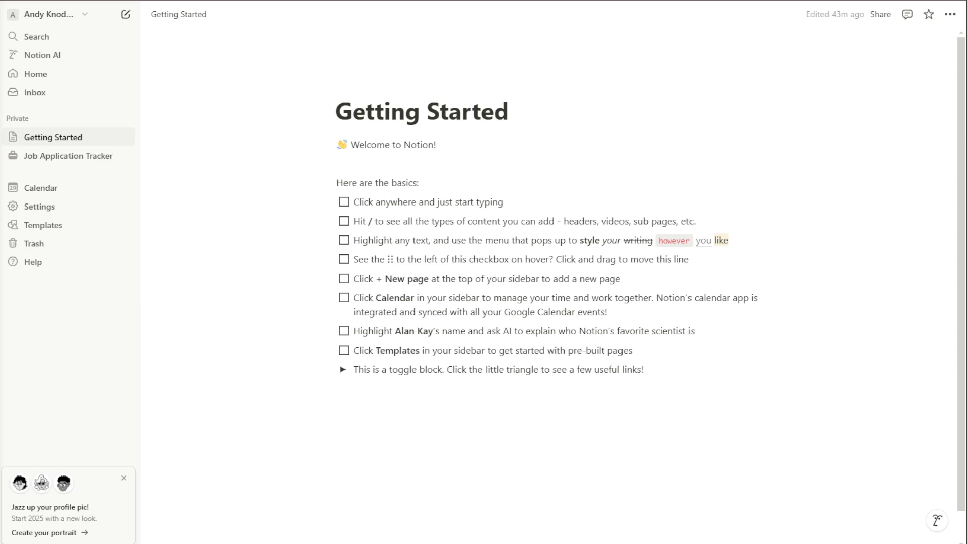
pyautogui.moveTo(540, 163)
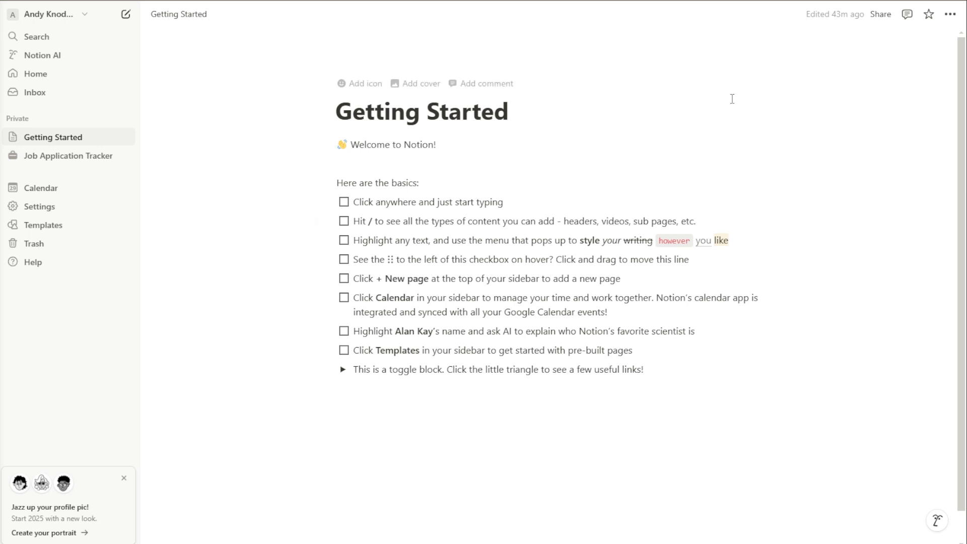
pyautogui.moveTo(502, 130)
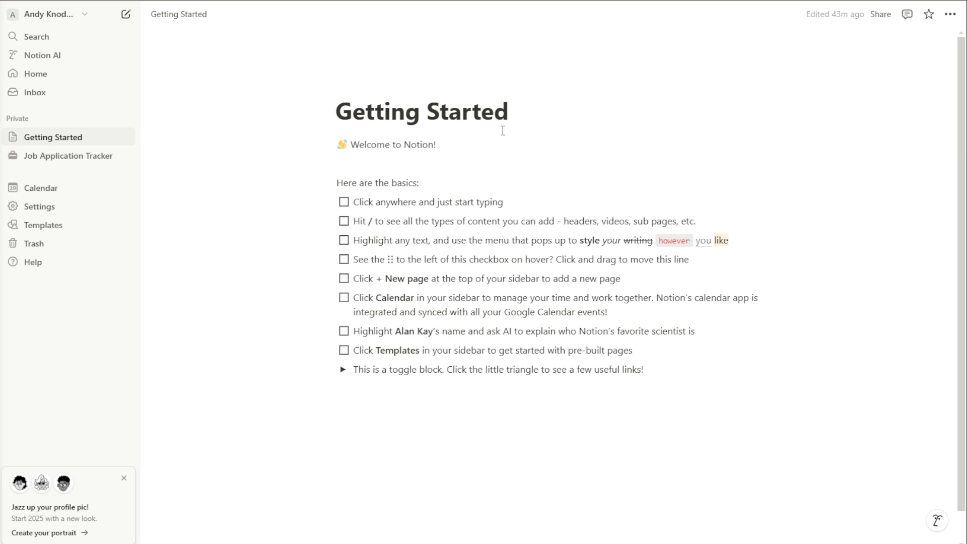
pyautogui.moveTo(534, 129)
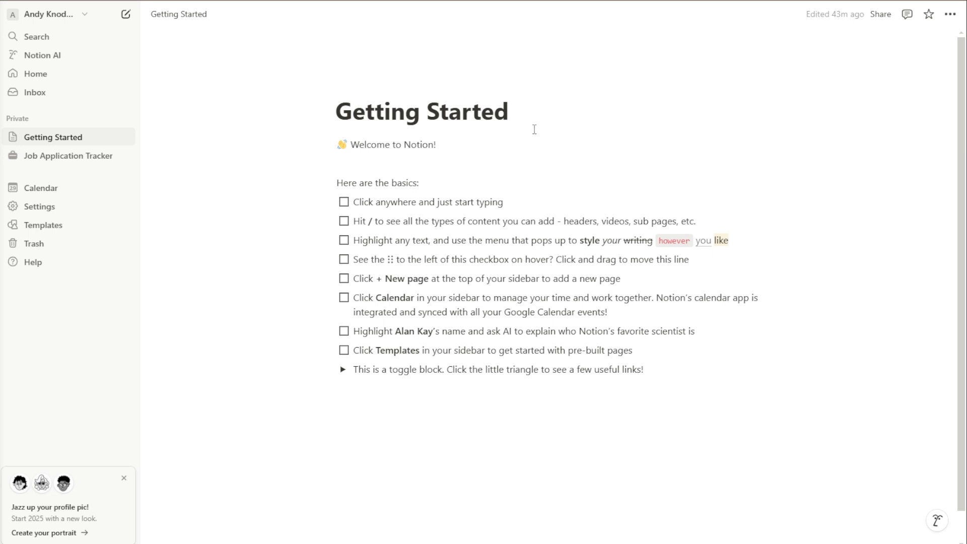
pyautogui.moveTo(86, 294)
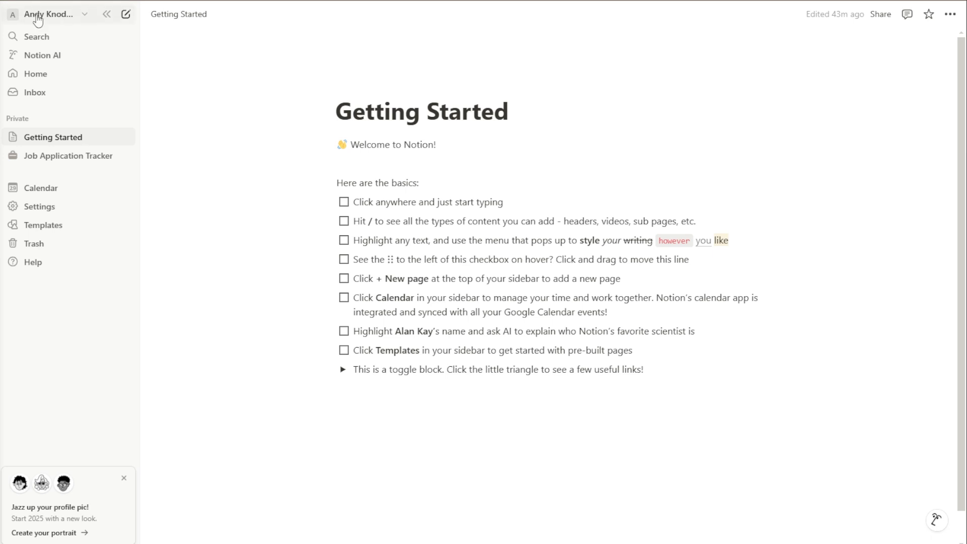
pyautogui.moveTo(127, 14)
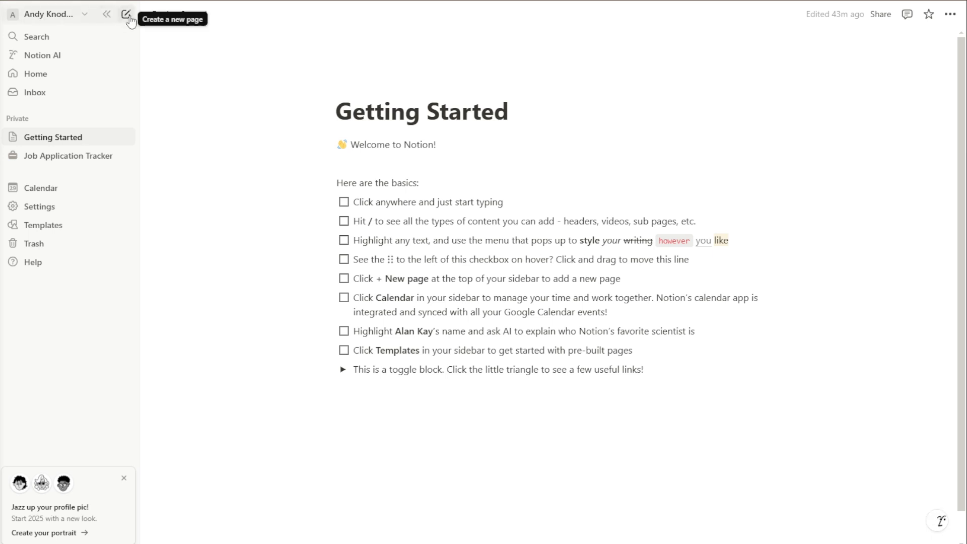
pyautogui.click(126, 14)
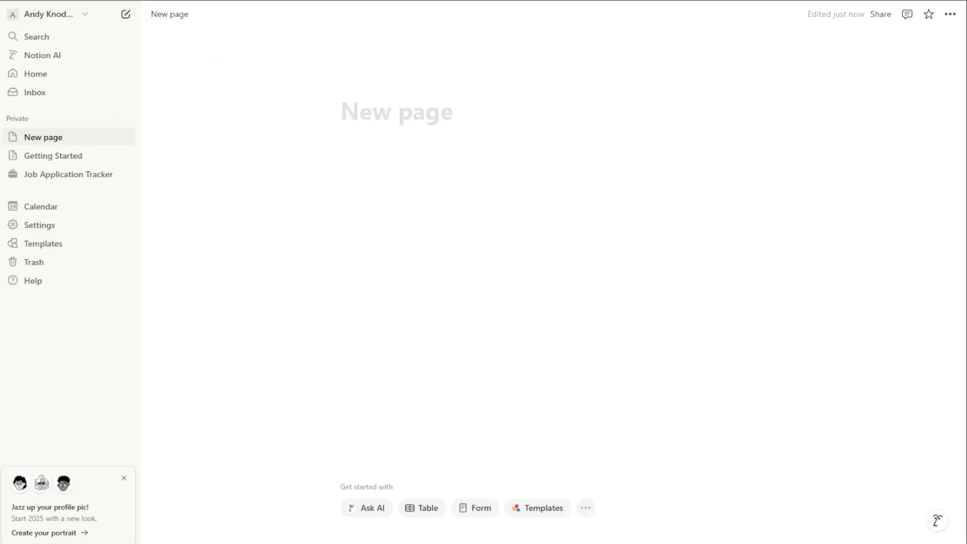
pyautogui.moveTo(41, 206)
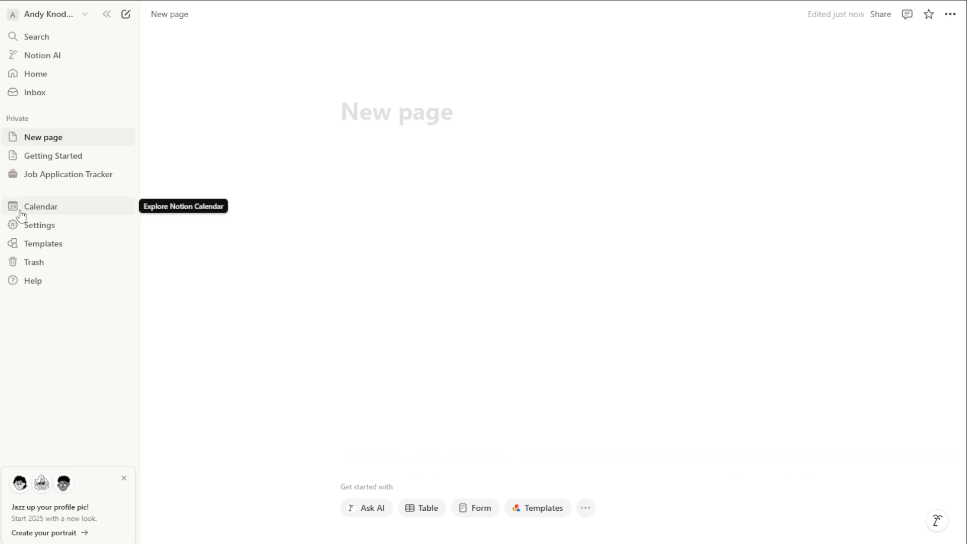
pyautogui.moveTo(339, 141)
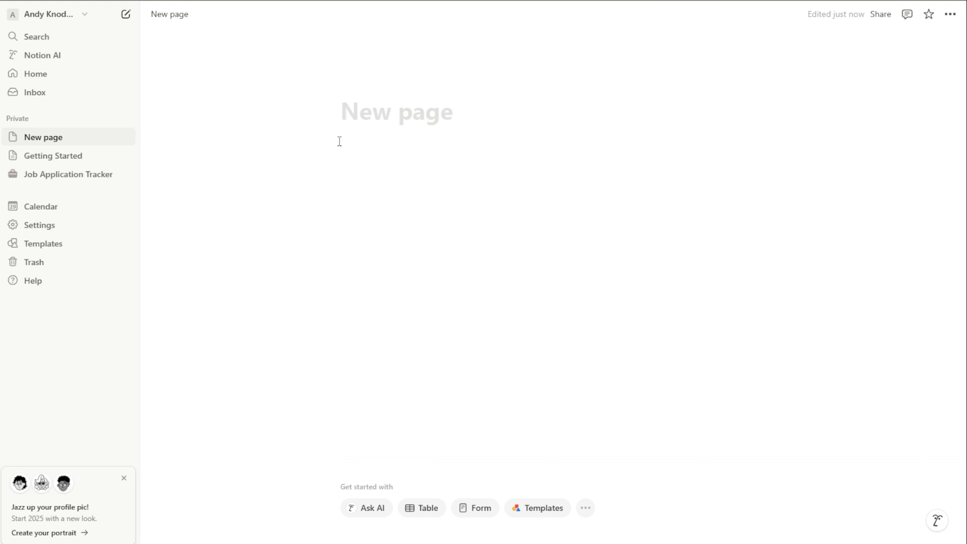
pyautogui.write('To D')
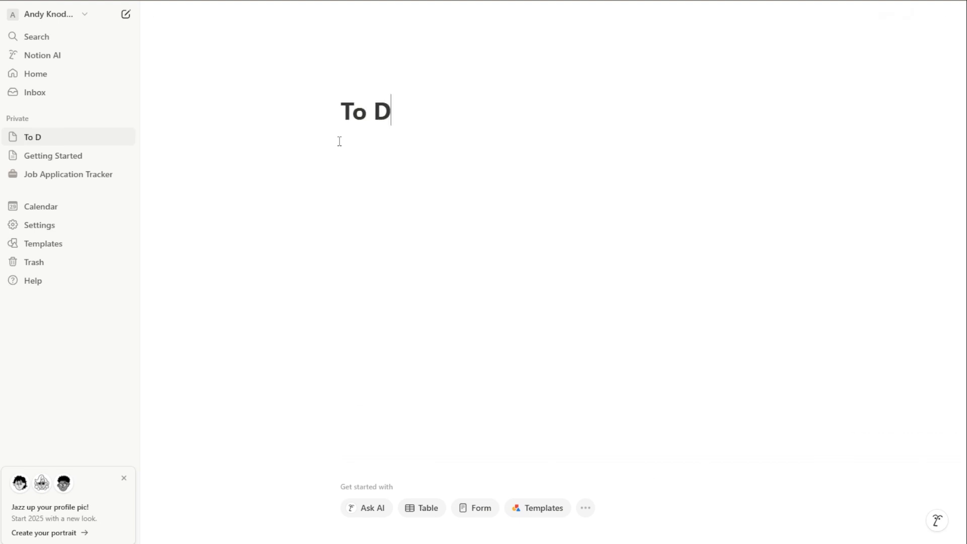
pyautogui.write('o List')
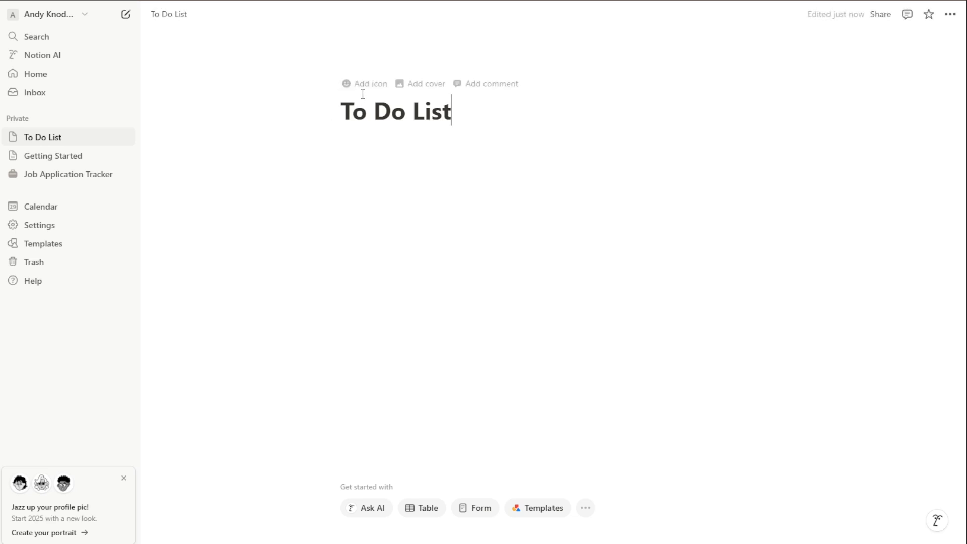
pyautogui.moveTo(364, 97)
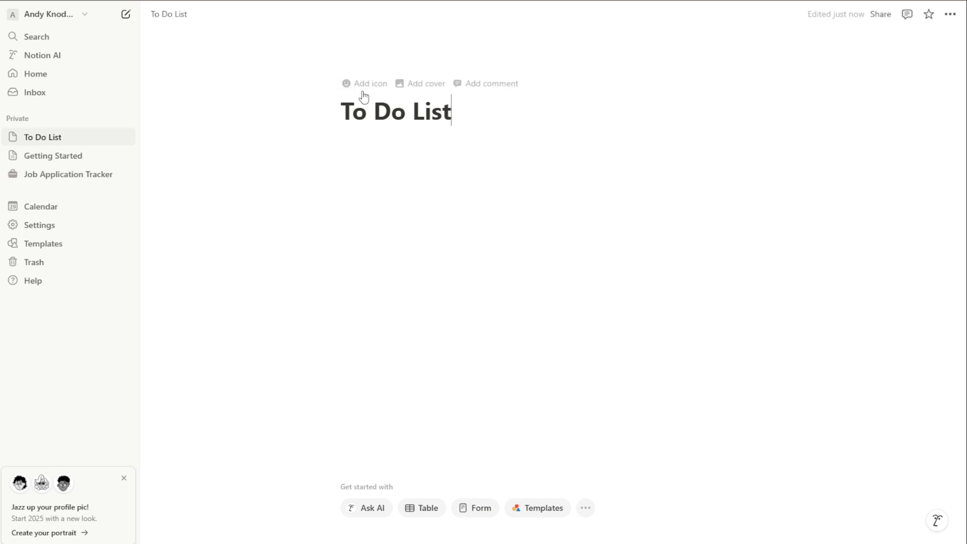
# Give the To Do List page a smiley icon and a James Webb Telescope nebula cover.
pyautogui.click(365, 83)
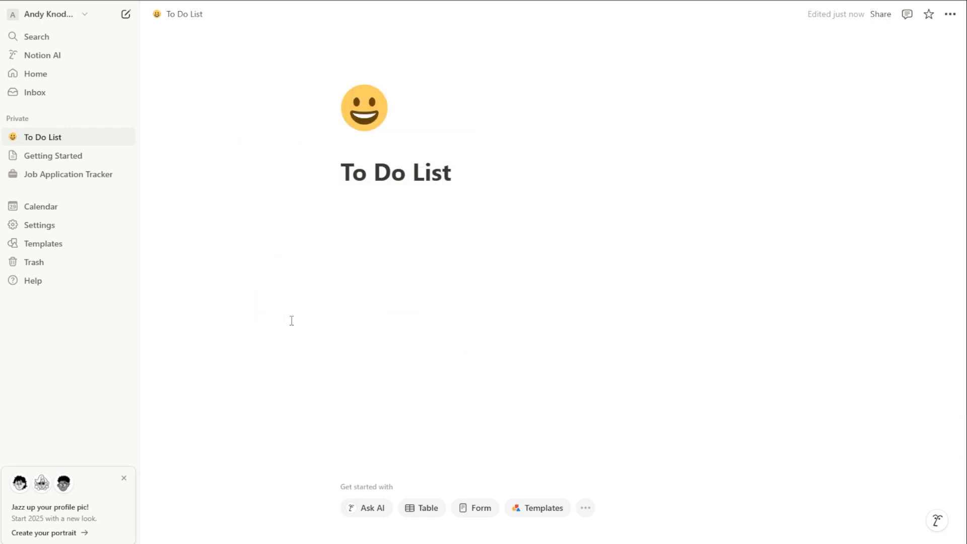
pyautogui.moveTo(382, 152)
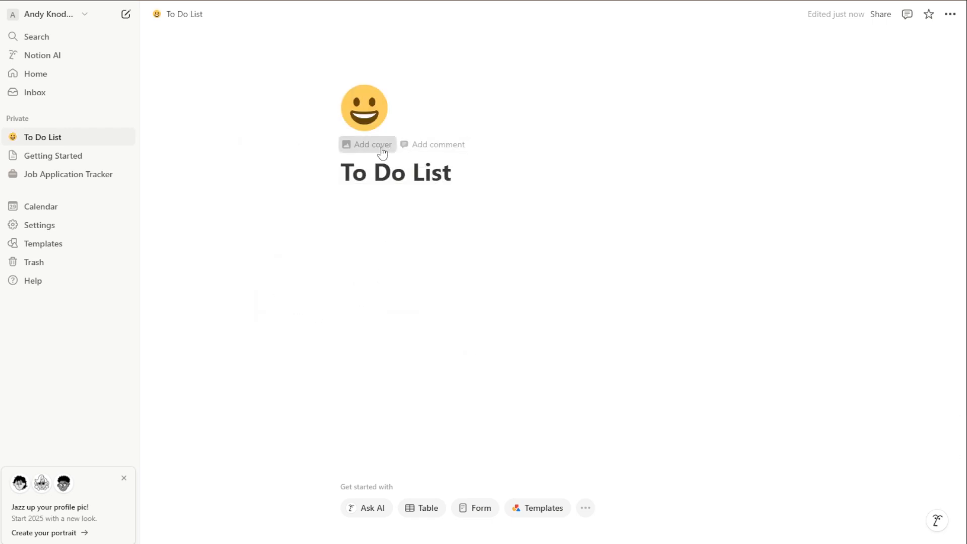
pyautogui.click(372, 143)
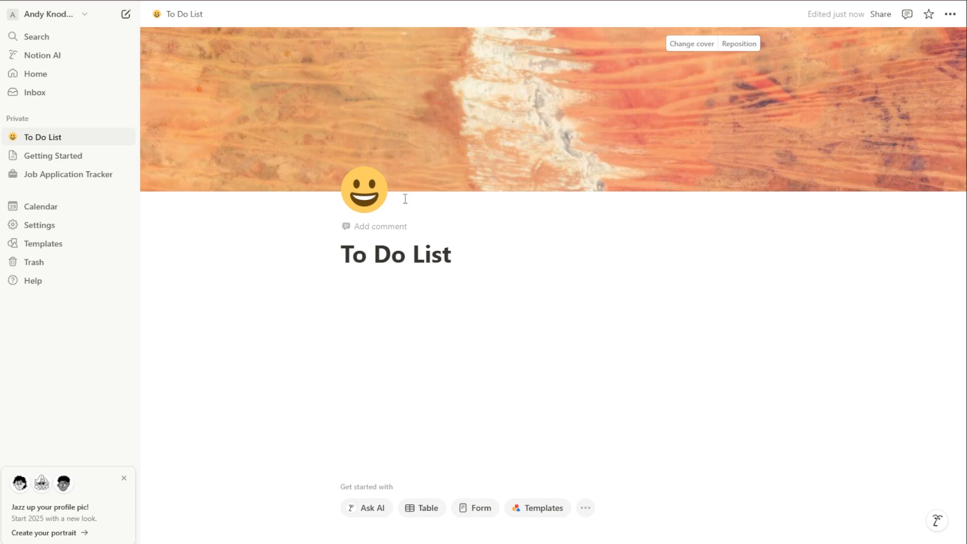
pyautogui.click(691, 43)
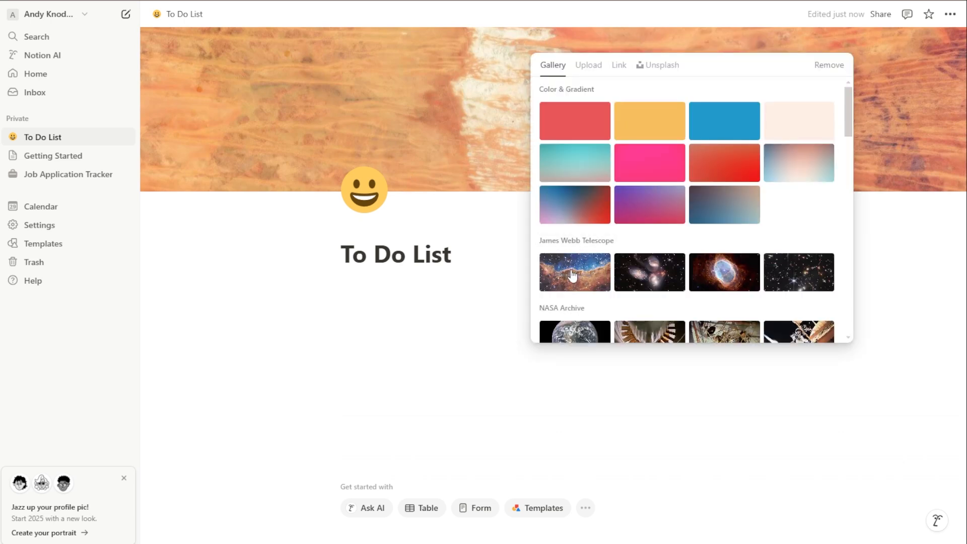
pyautogui.click(574, 272)
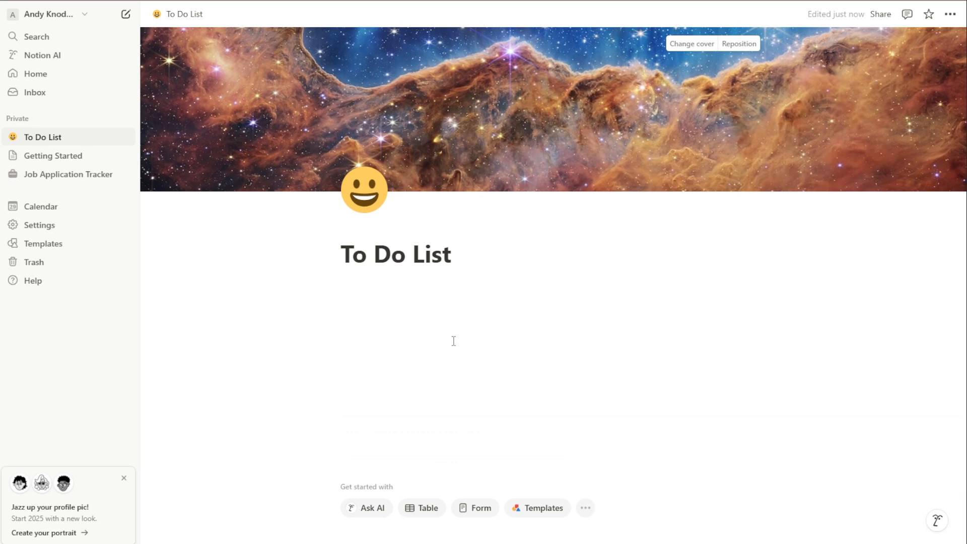
pyautogui.moveTo(468, 292)
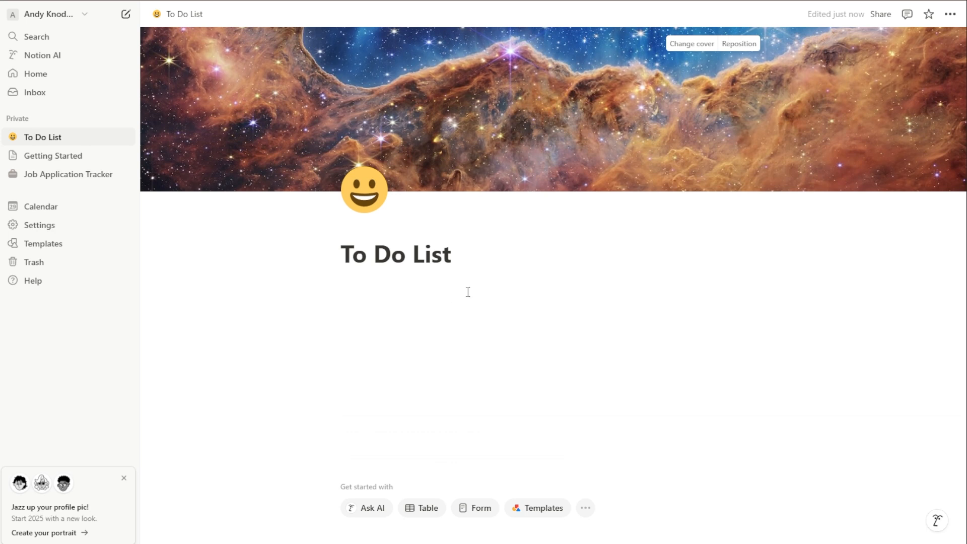
# Start a content block below the To Do List title to show block-type options.
pyautogui.click(467, 287)
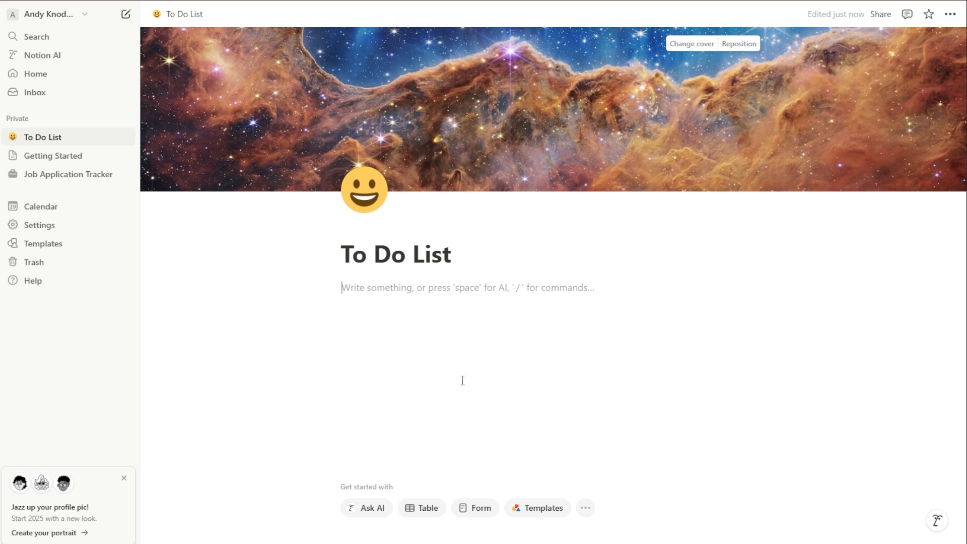
pyautogui.moveTo(515, 349)
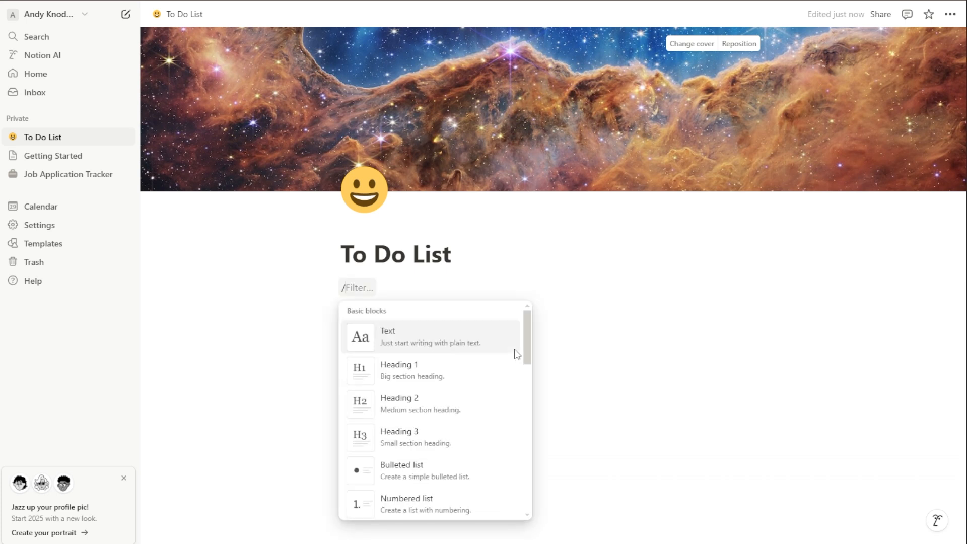
pyautogui.moveTo(516, 355)
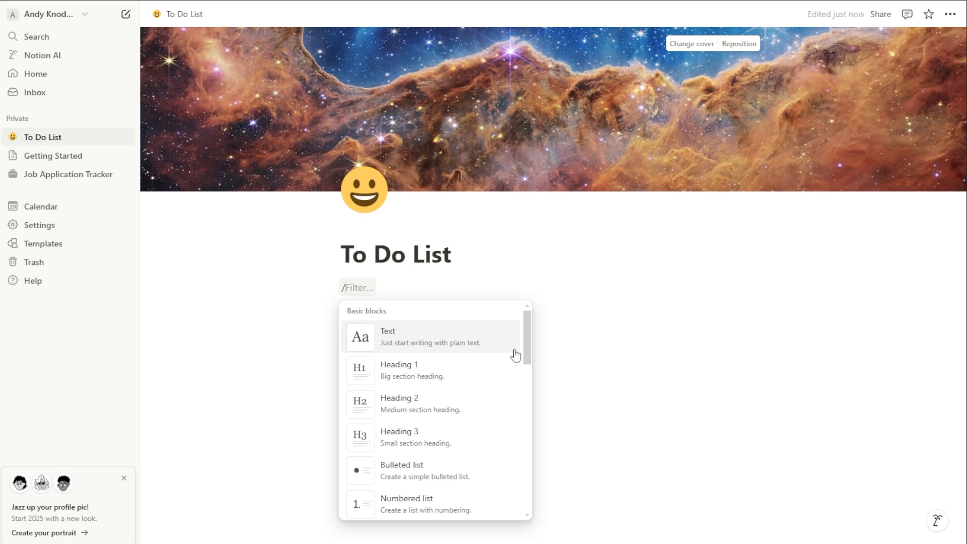
pyautogui.moveTo(455, 338)
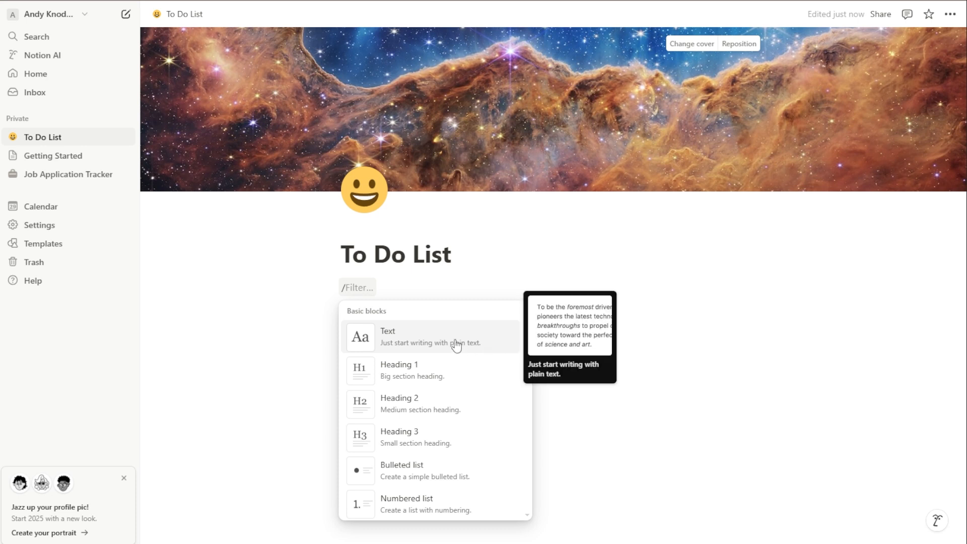
pyautogui.moveTo(424, 365)
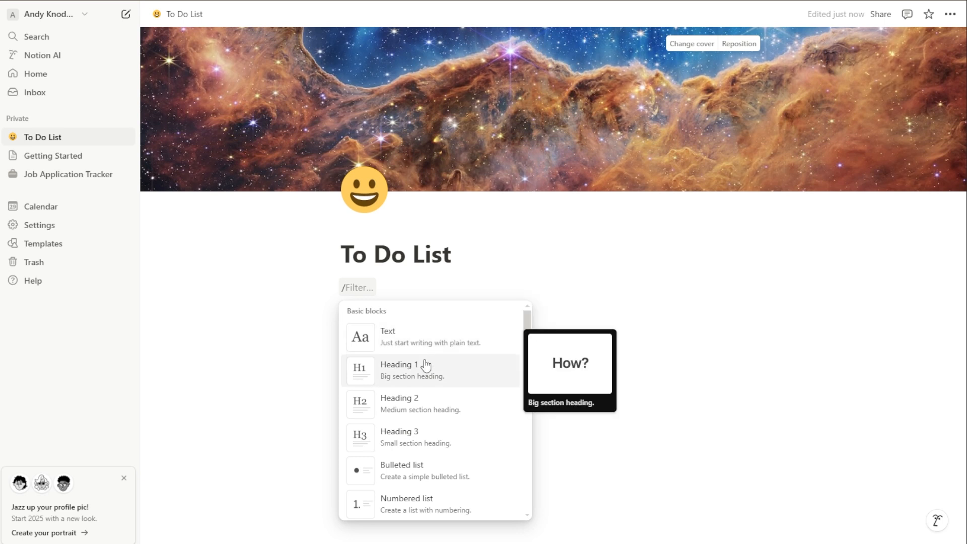
pyautogui.moveTo(421, 350)
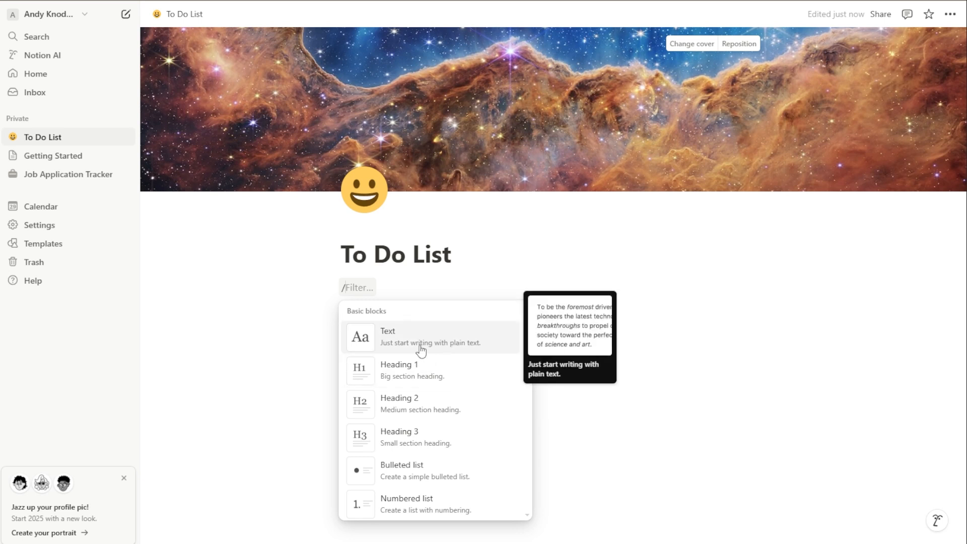
pyautogui.moveTo(421, 370)
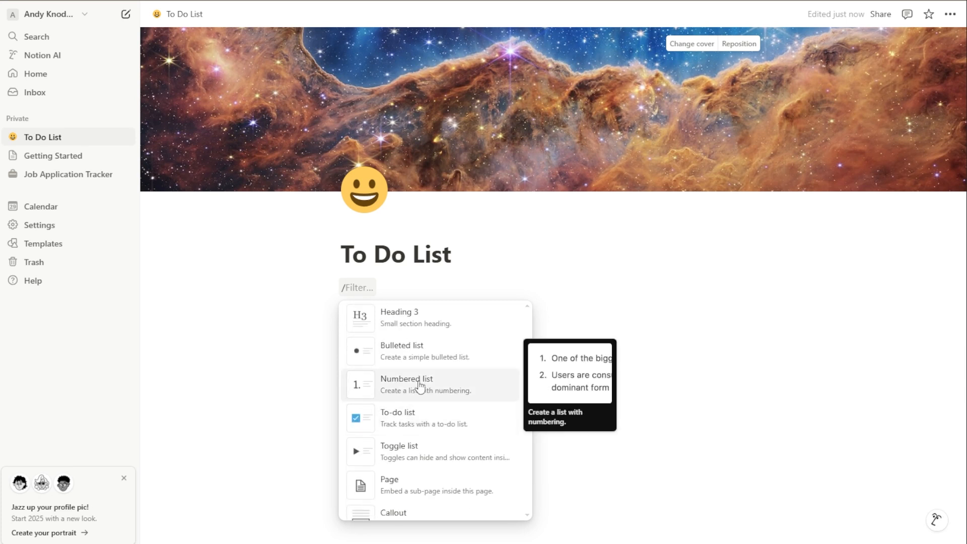
pyautogui.moveTo(419, 366)
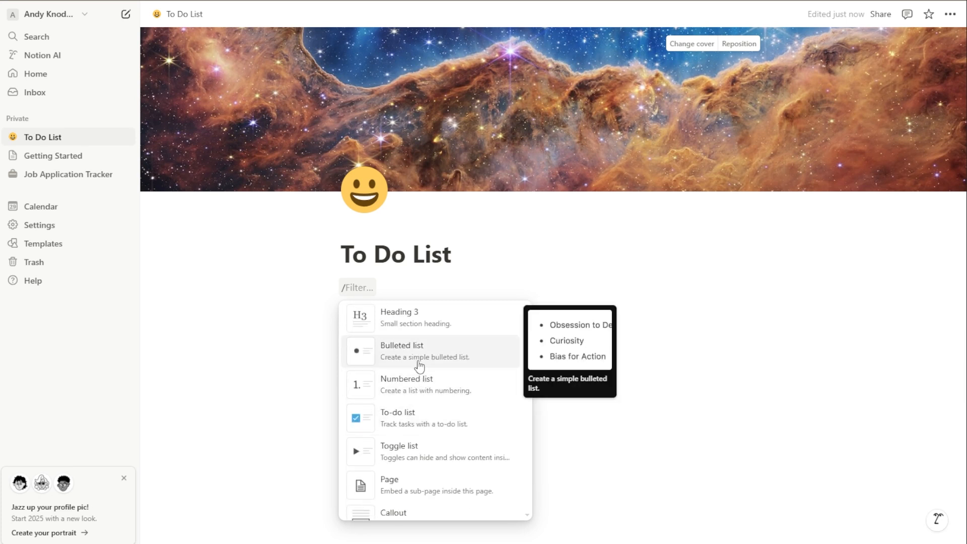
pyautogui.moveTo(418, 383)
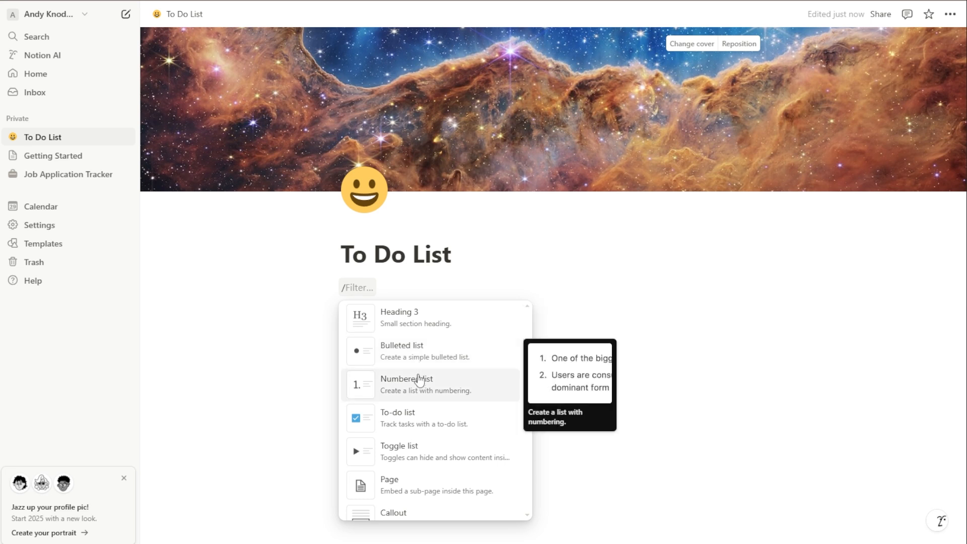
pyautogui.scroll(-3)
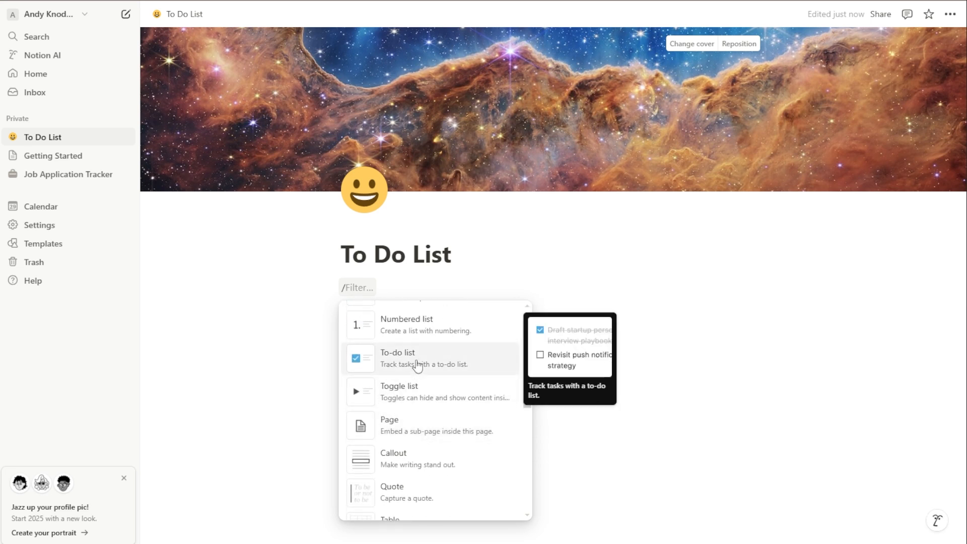
# Add to-do items 'check mail', 'get milk' and 'mow lawn', followed by a divider.
pyautogui.click(398, 359)
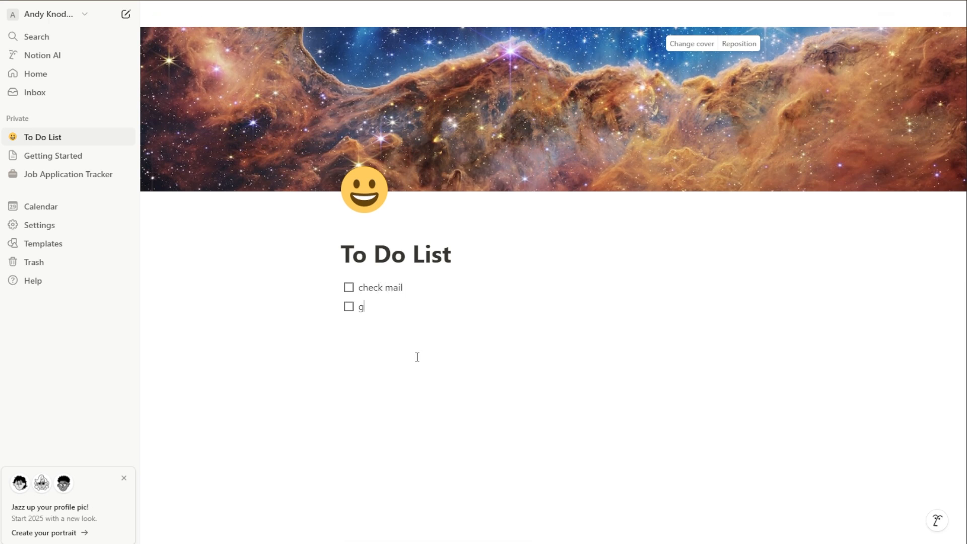
pyautogui.write('et milk')
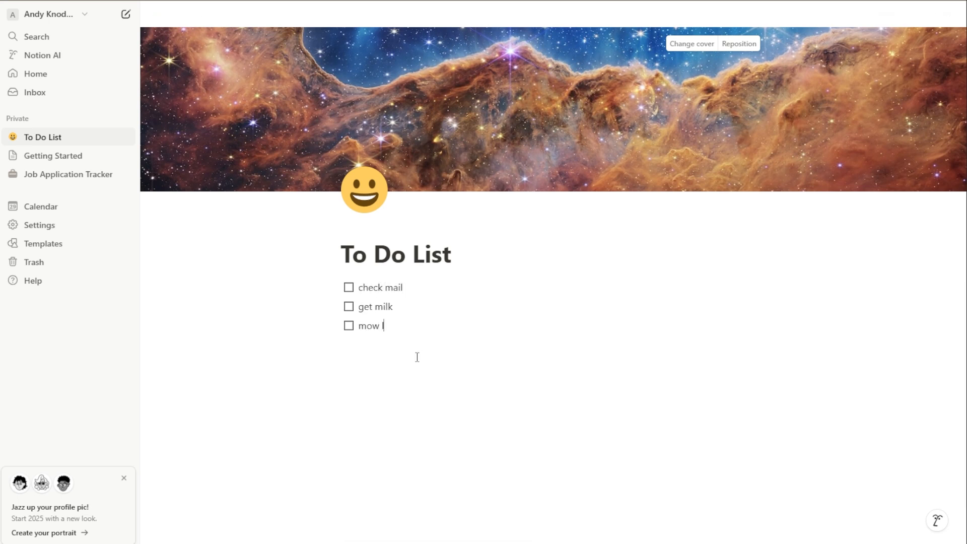
pyautogui.write('lawn')
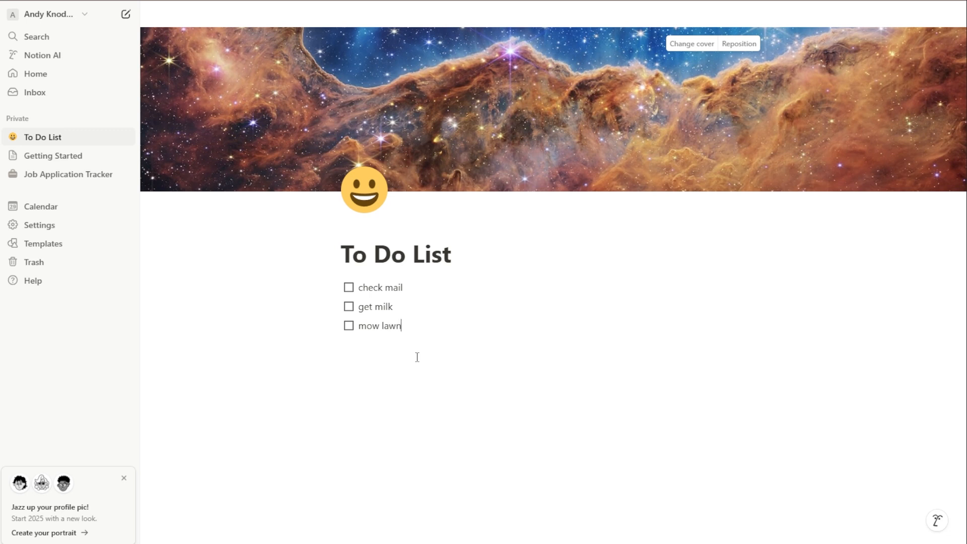
pyautogui.moveTo(349, 288)
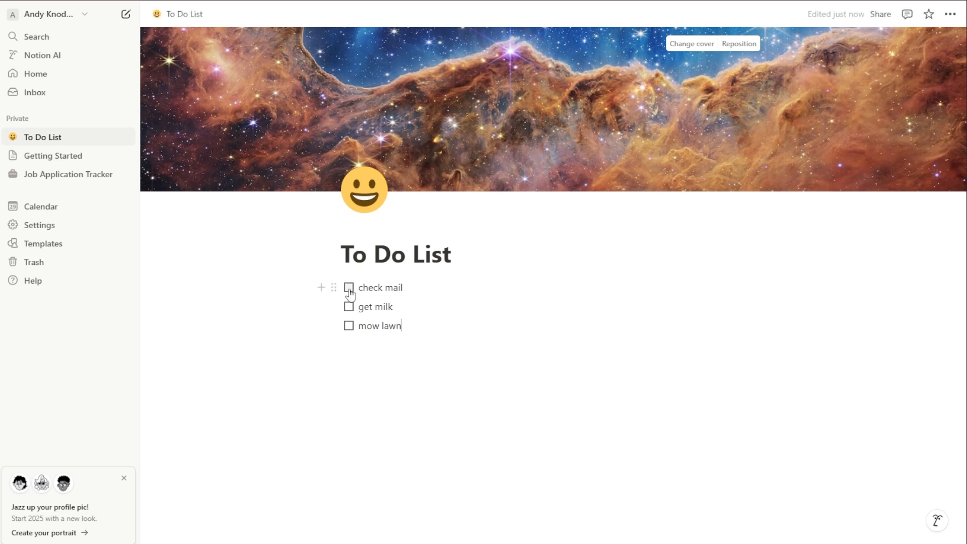
pyautogui.click(348, 288)
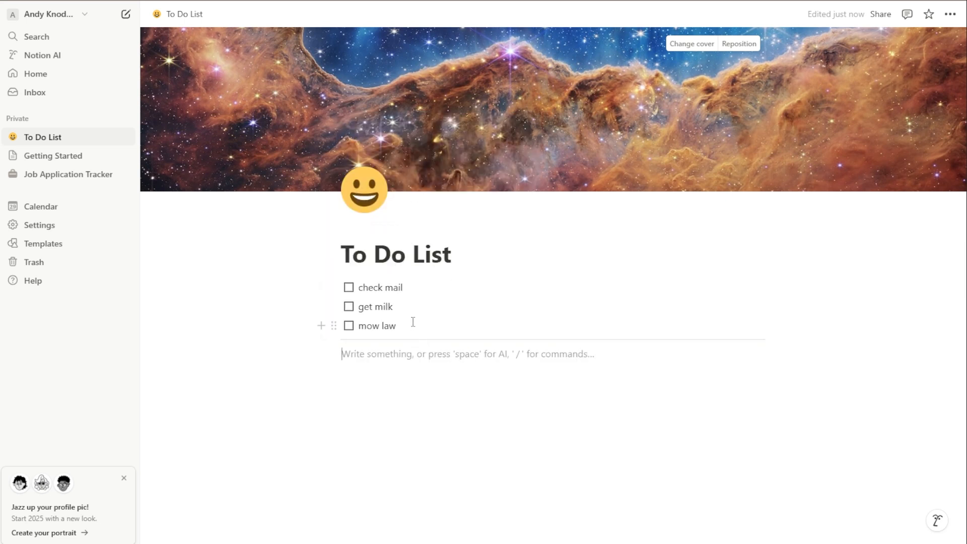
# Add a Heading 1 titled 'Work List' below the divider.
pyautogui.write('/')
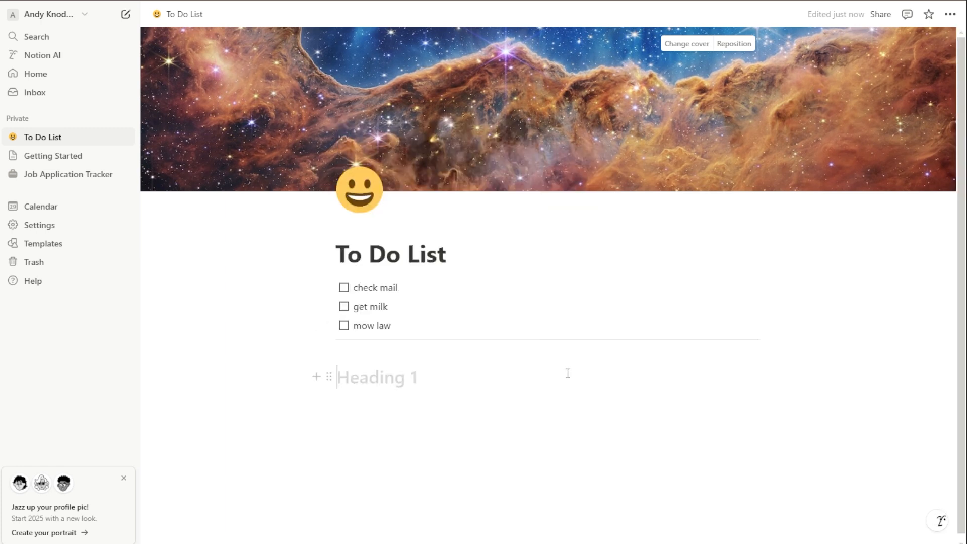
pyautogui.write('Work')
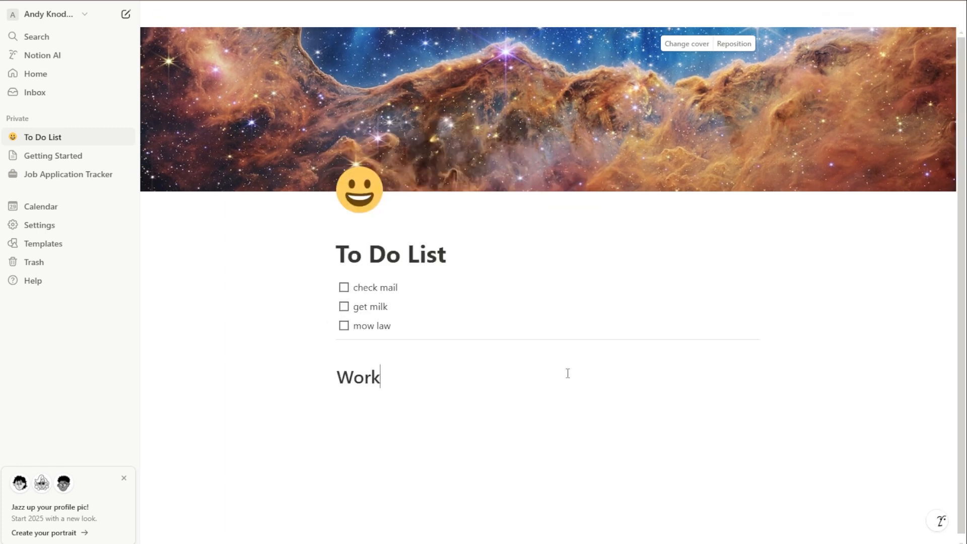
pyautogui.write('List')
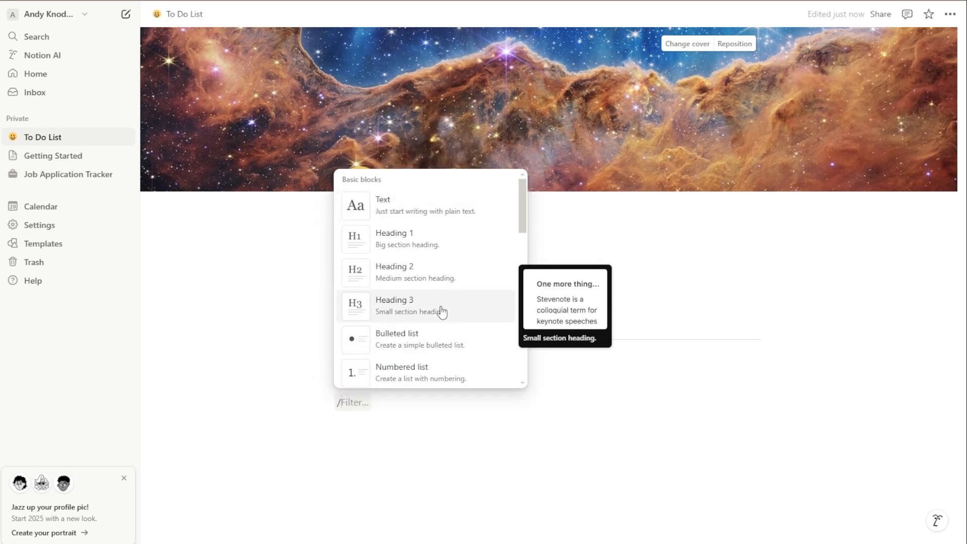
pyautogui.scroll(-3)
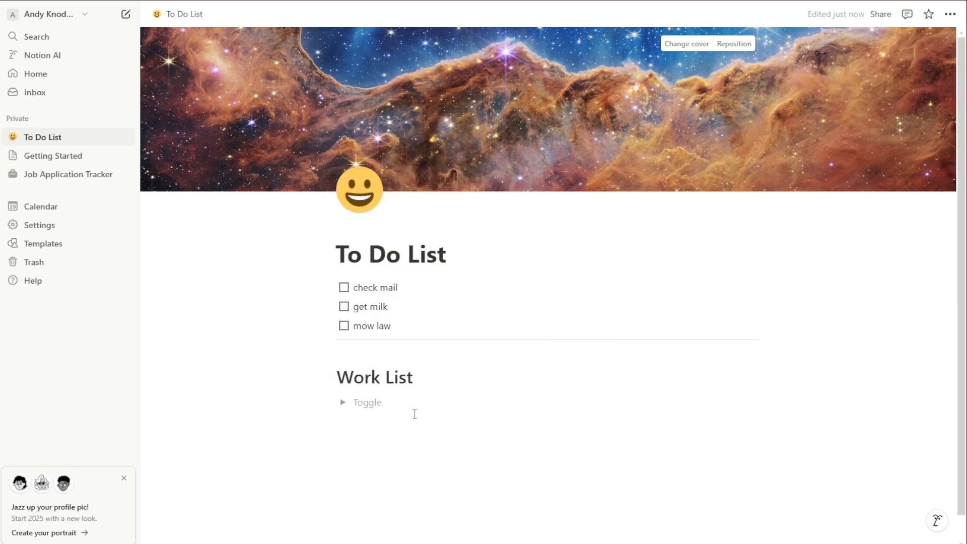
pyautogui.moveTo(378, 406)
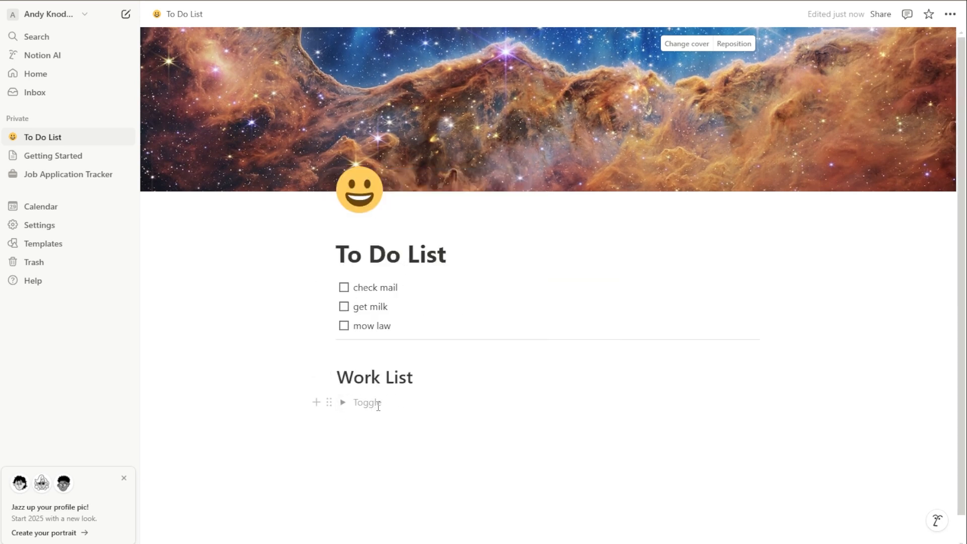
# Add an 'Ask boss for a raise' toggle containing 'more money' and 'better benefits'.
pyautogui.write('Ask bp')
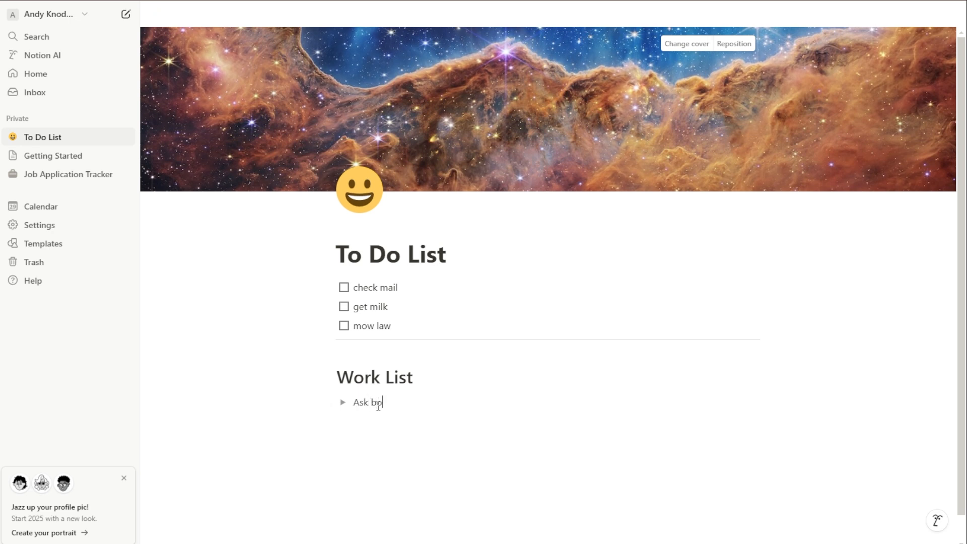
pyautogui.write('ss for a raise')
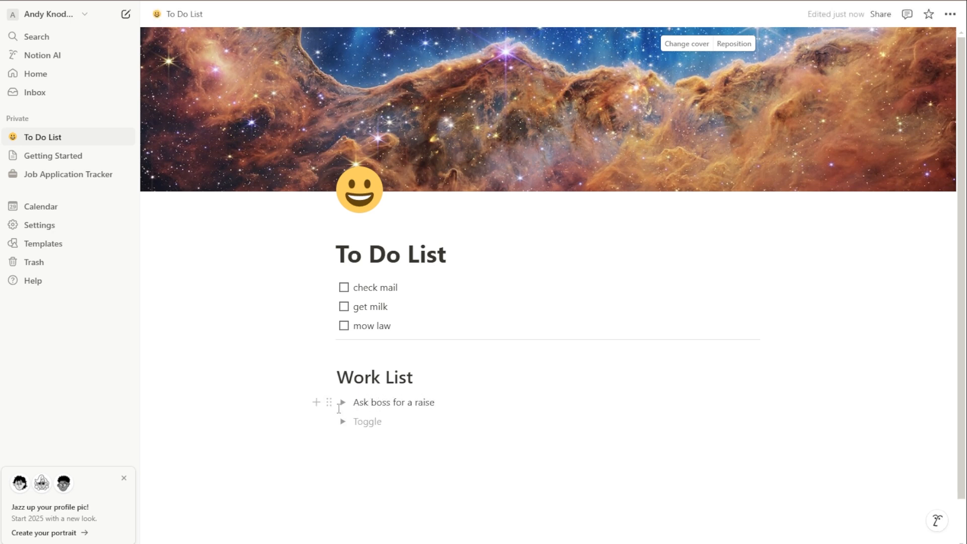
pyautogui.click(342, 402)
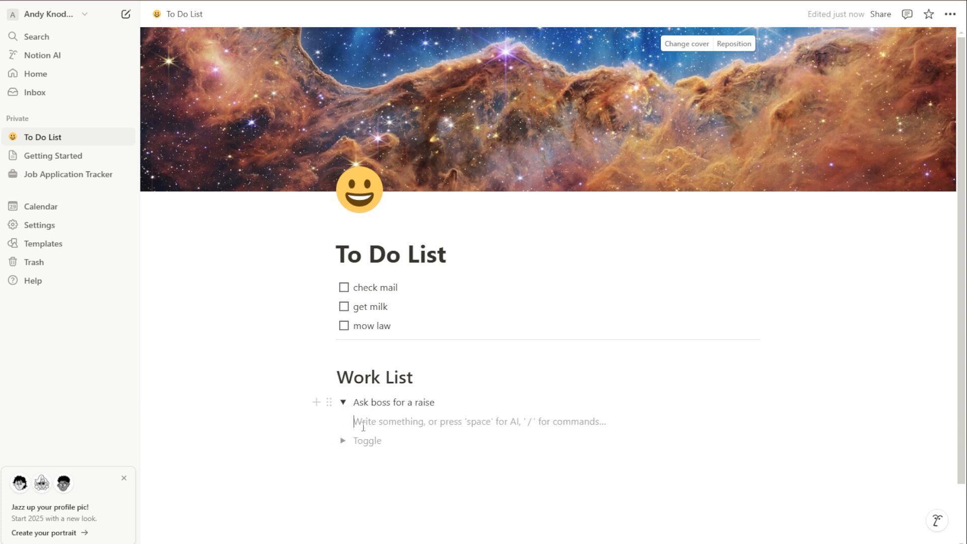
pyautogui.write('more money')
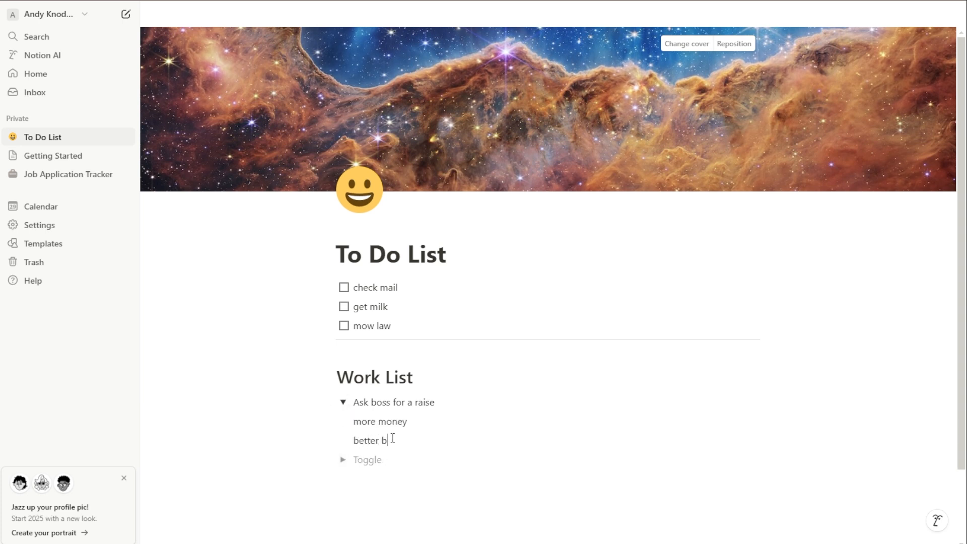
pyautogui.write('enefits')
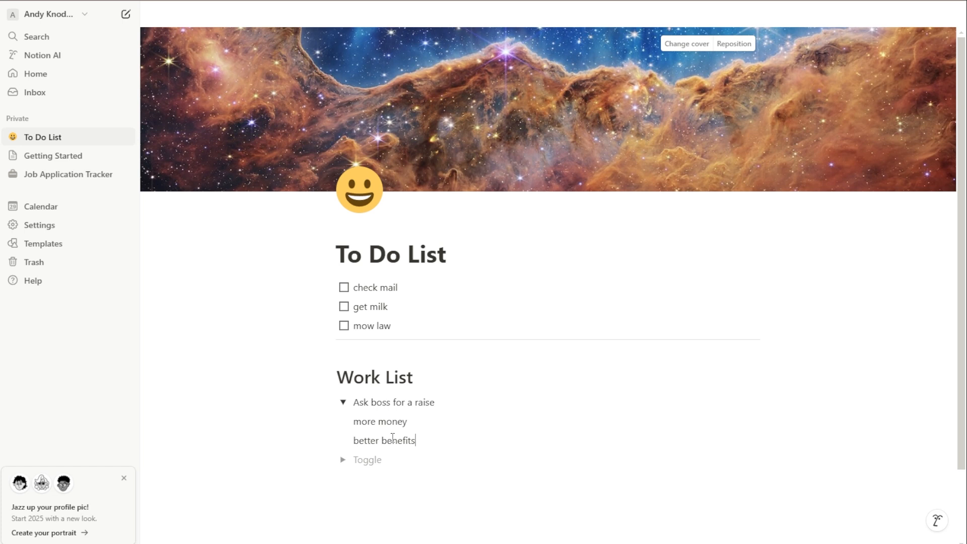
pyautogui.click(343, 402)
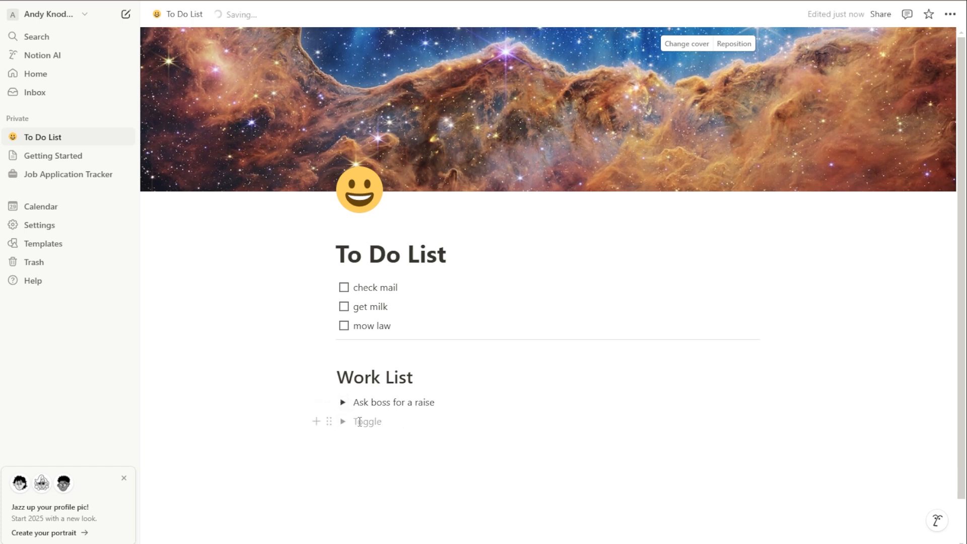
pyautogui.click(344, 402)
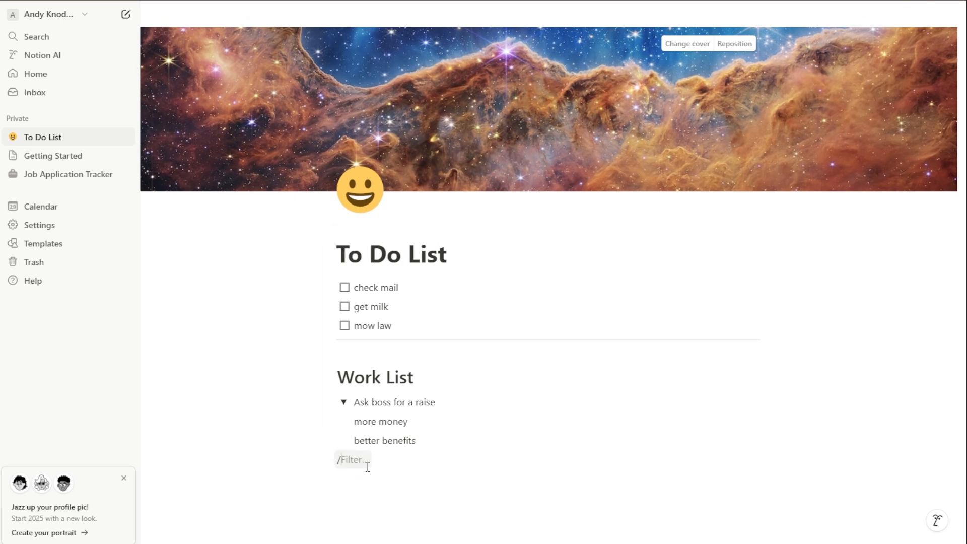
pyautogui.write('/')
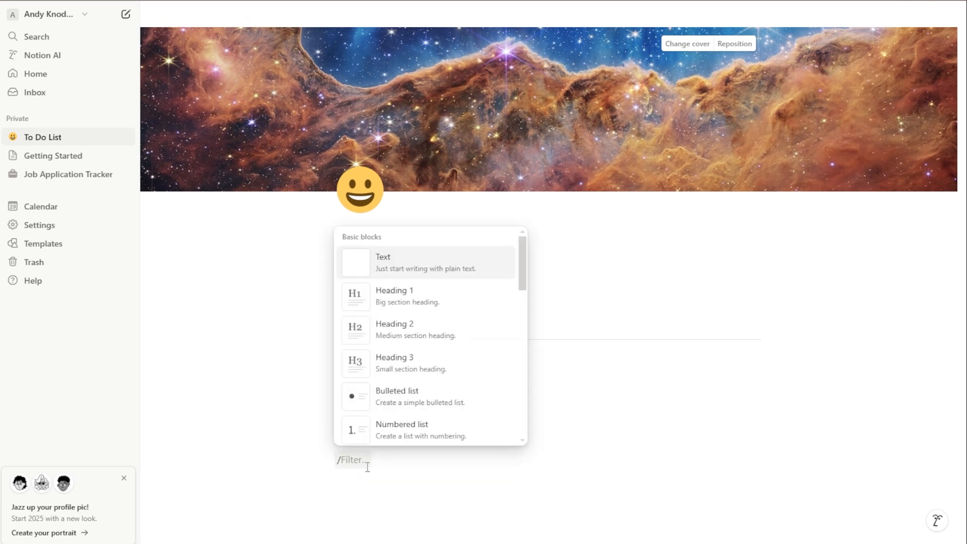
pyautogui.scroll(-3)
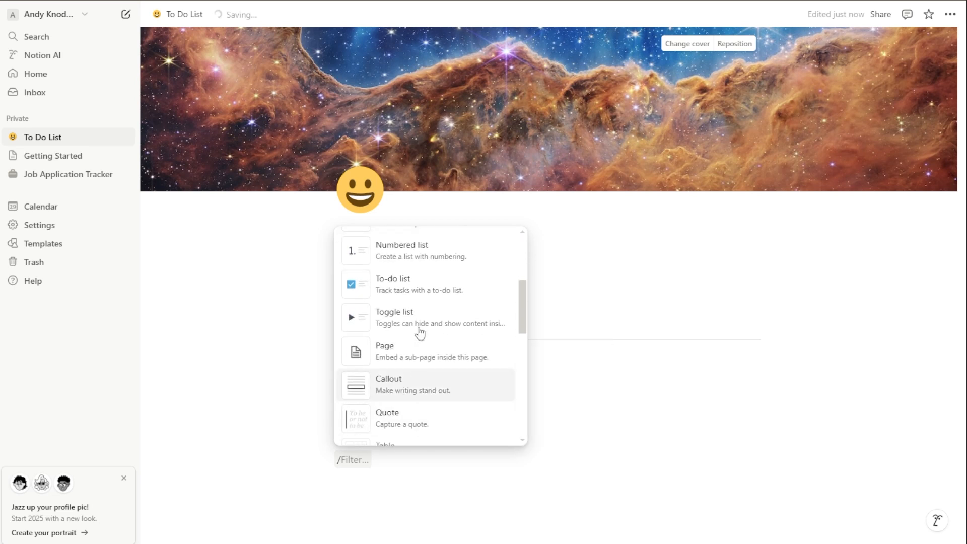
pyautogui.scroll(-3)
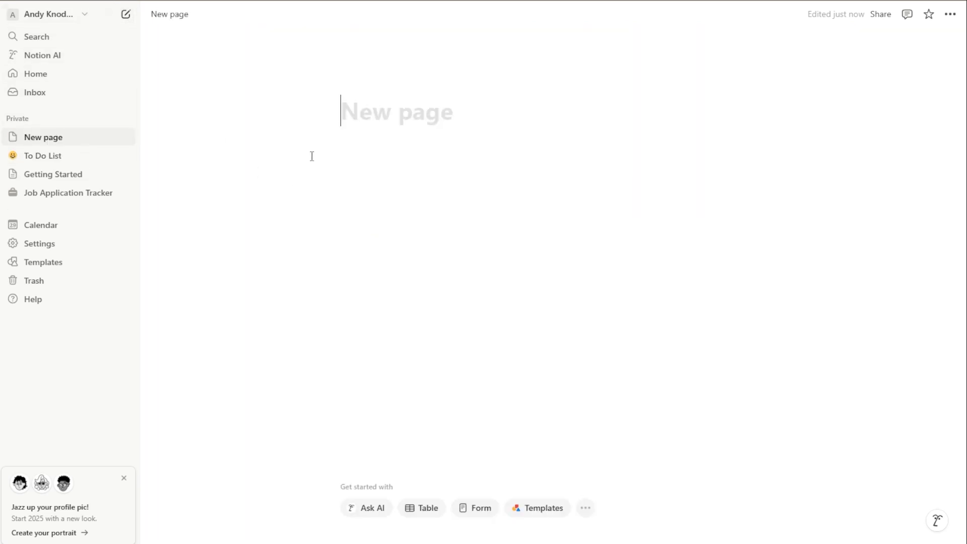
# Title the page 'Note on the big Project' and start another blank page.
pyautogui.write('Note')
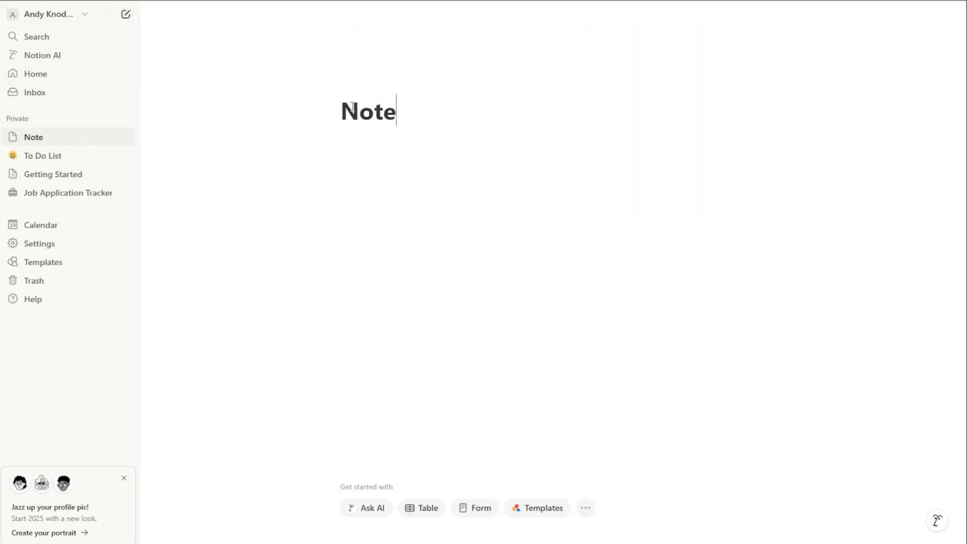
pyautogui.write('on the big Project')
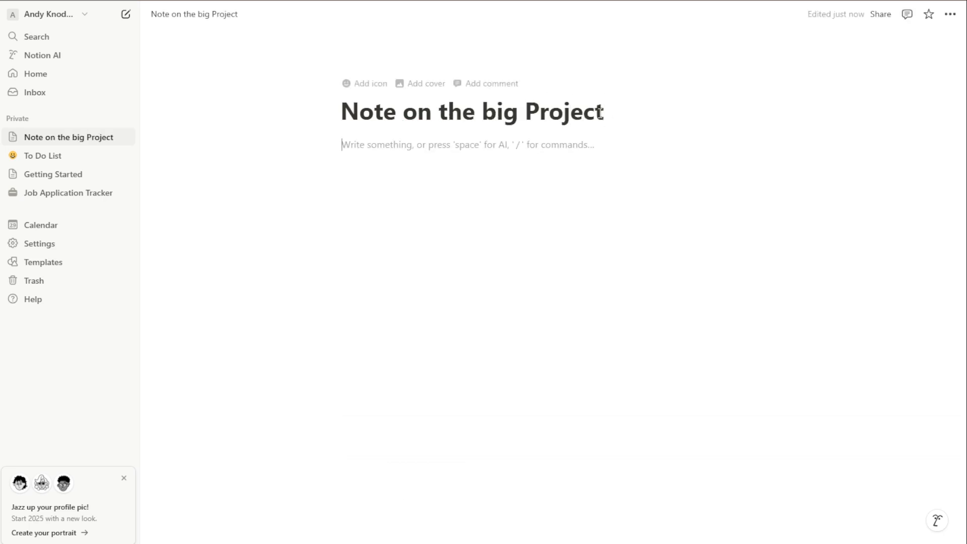
pyautogui.moveTo(151, 71)
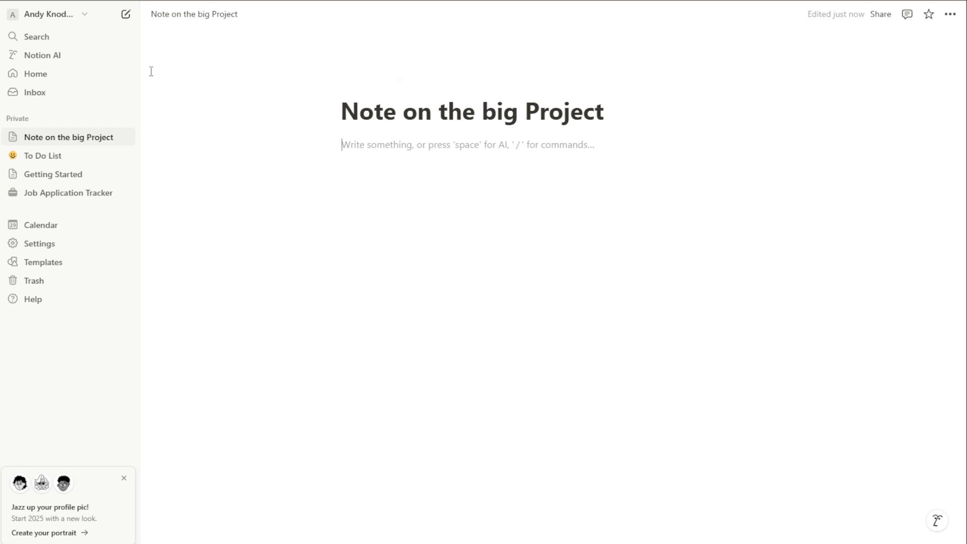
pyautogui.moveTo(52, 174)
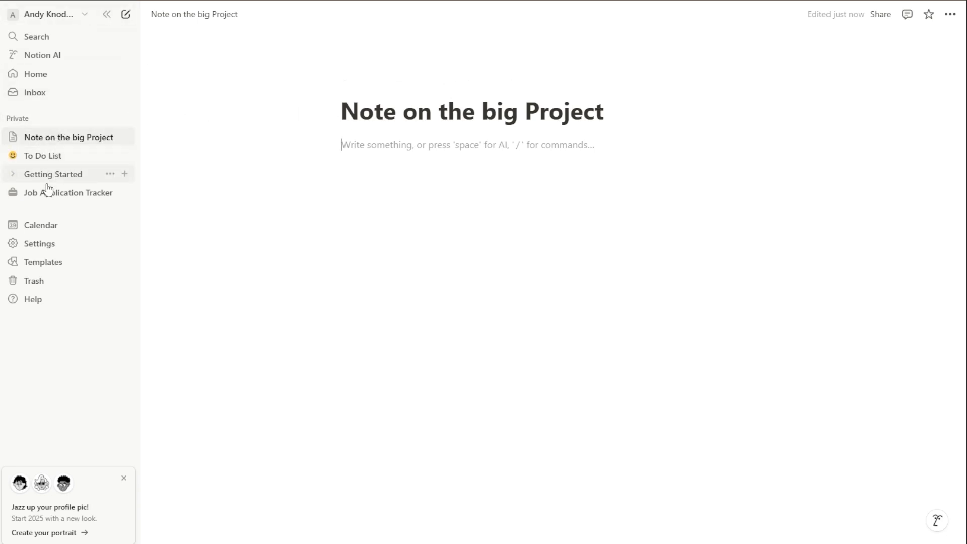
pyautogui.moveTo(39, 243)
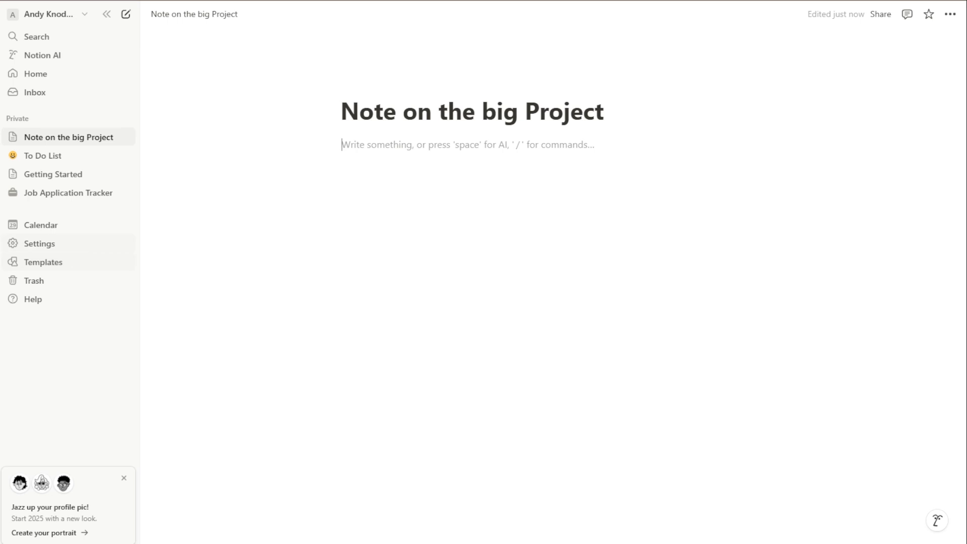
pyautogui.click(126, 14)
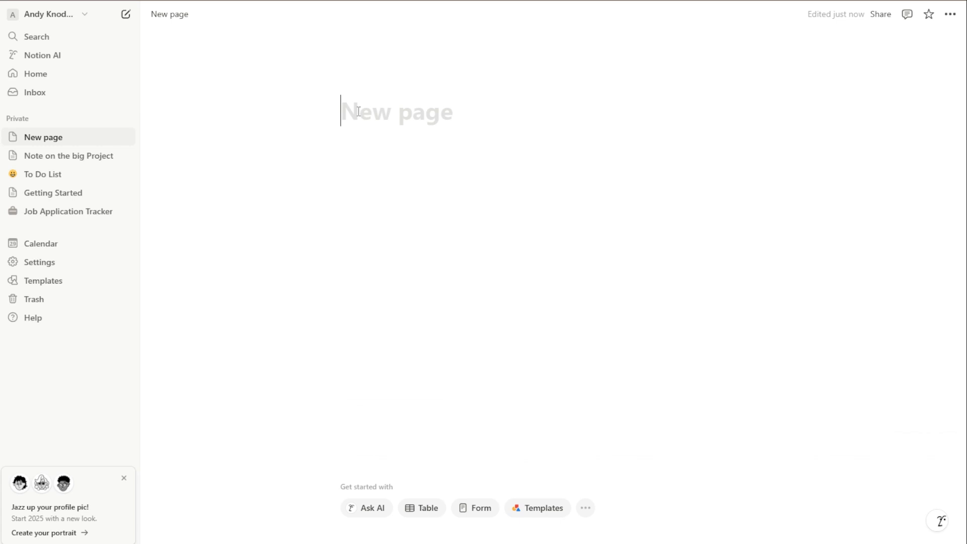
# Title the page 'Andy's Dashboard' and insert an @ mention linking the To Do List page.
pyautogui.write("Andy's Dashboard")
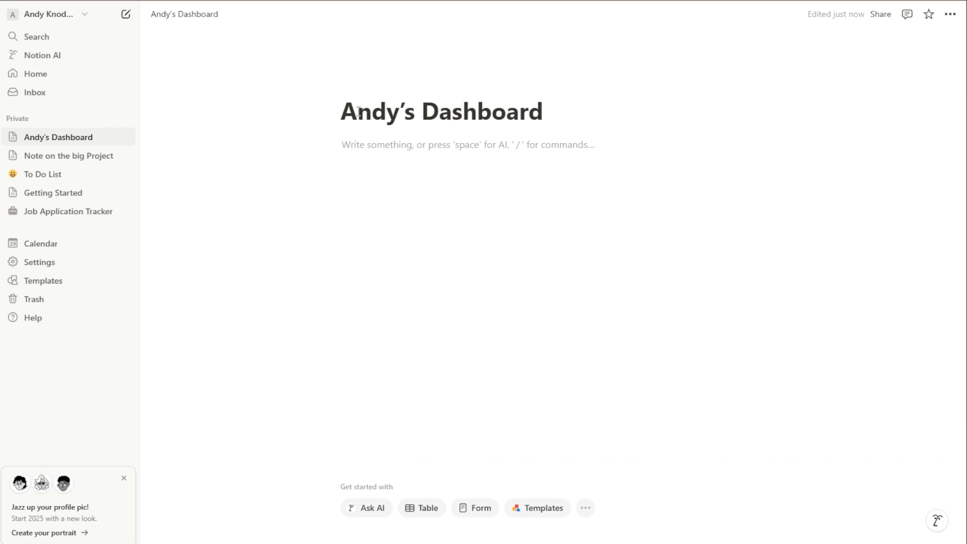
pyautogui.write('@')
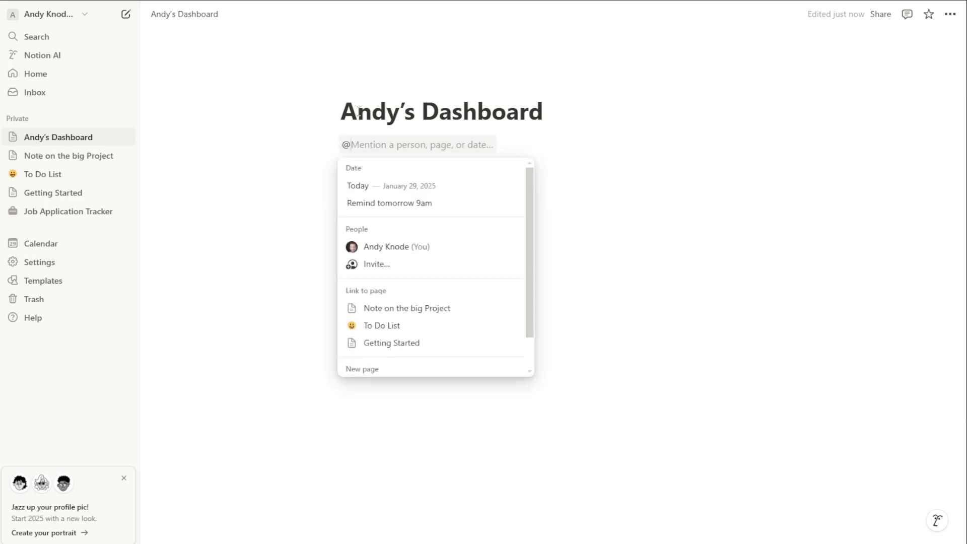
pyautogui.moveTo(404, 170)
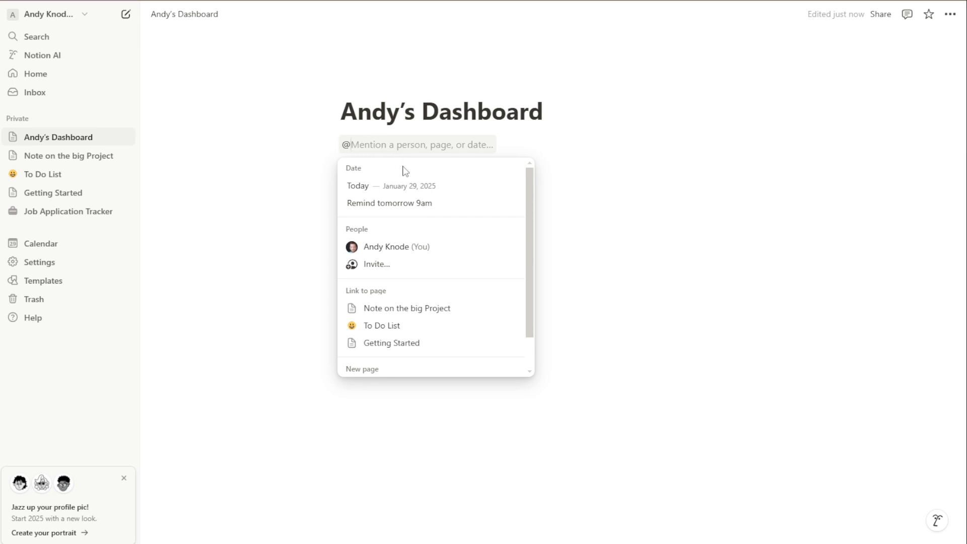
pyautogui.moveTo(389, 203)
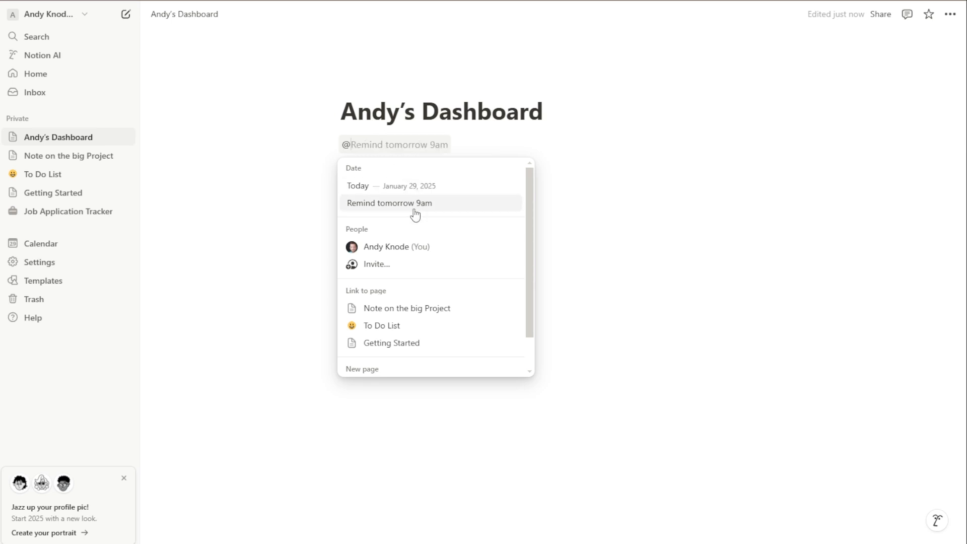
pyautogui.click(397, 246)
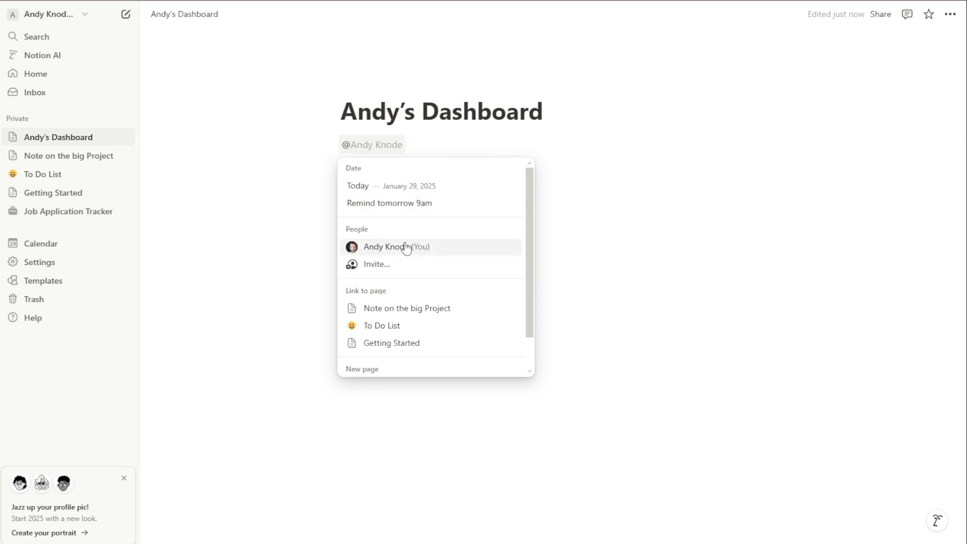
pyautogui.click(381, 325)
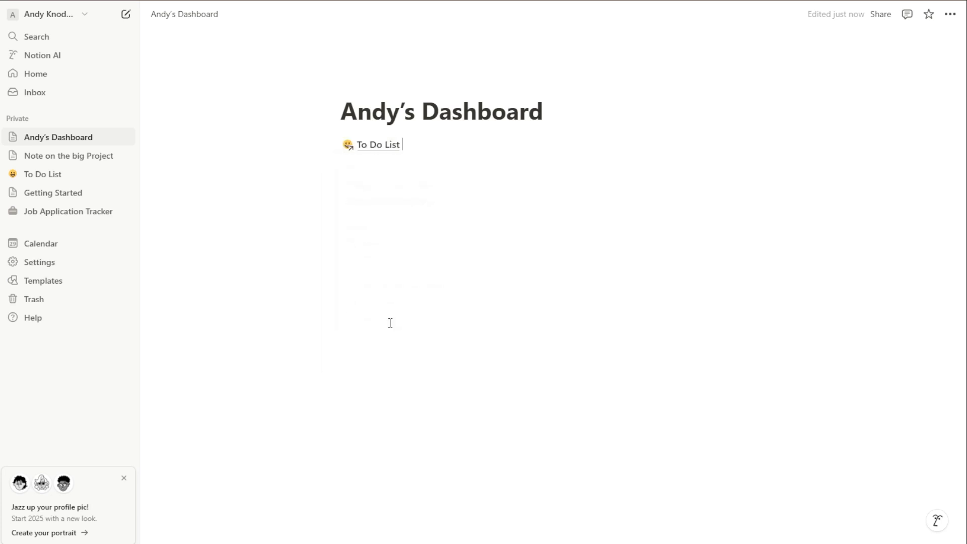
pyautogui.moveTo(379, 145)
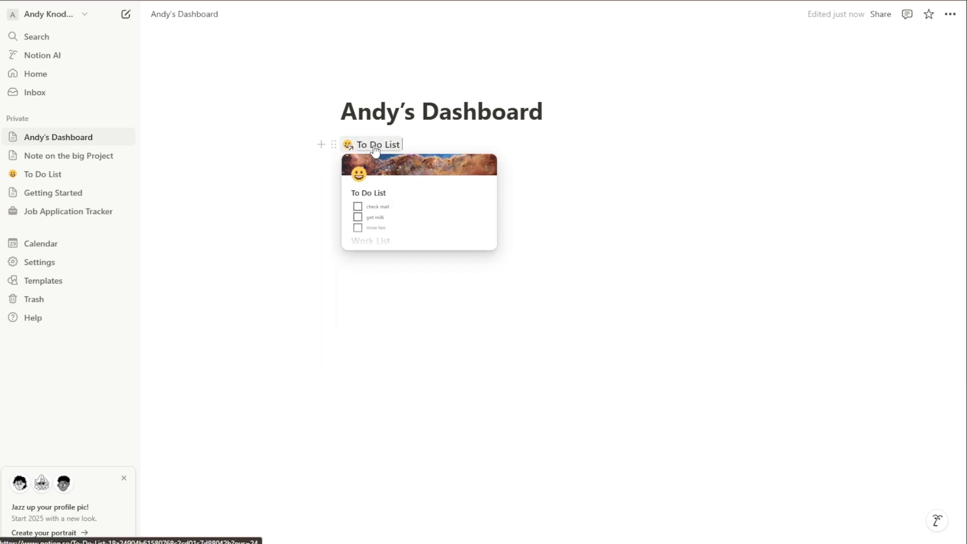
pyautogui.click(379, 145)
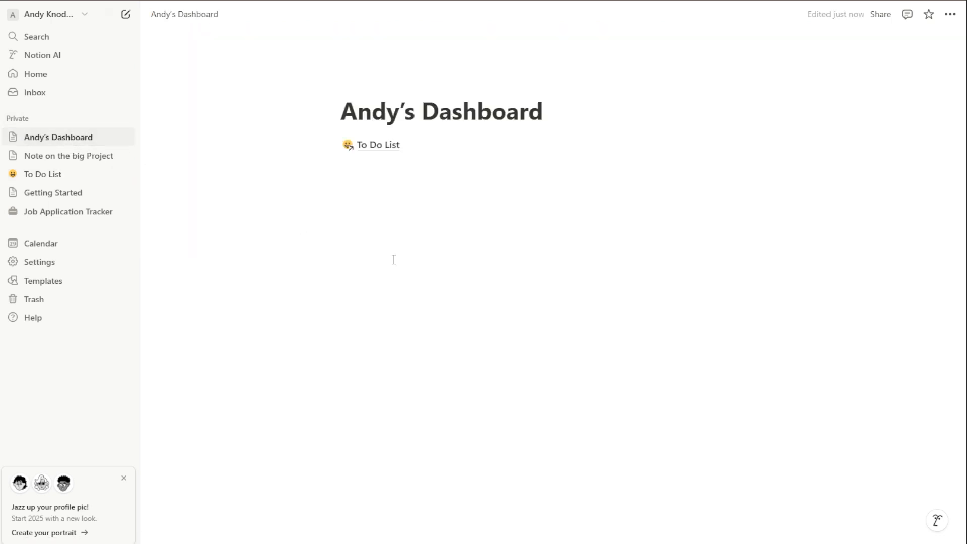
pyautogui.click(126, 14)
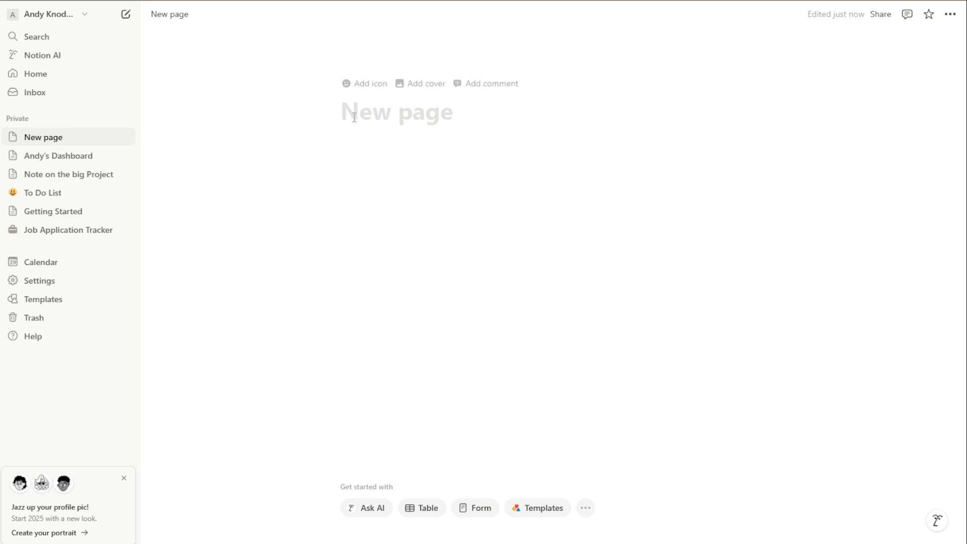
# Title the page 'Daily Habits' with a green ball icon and starry space cover.
pyautogui.write('Da')
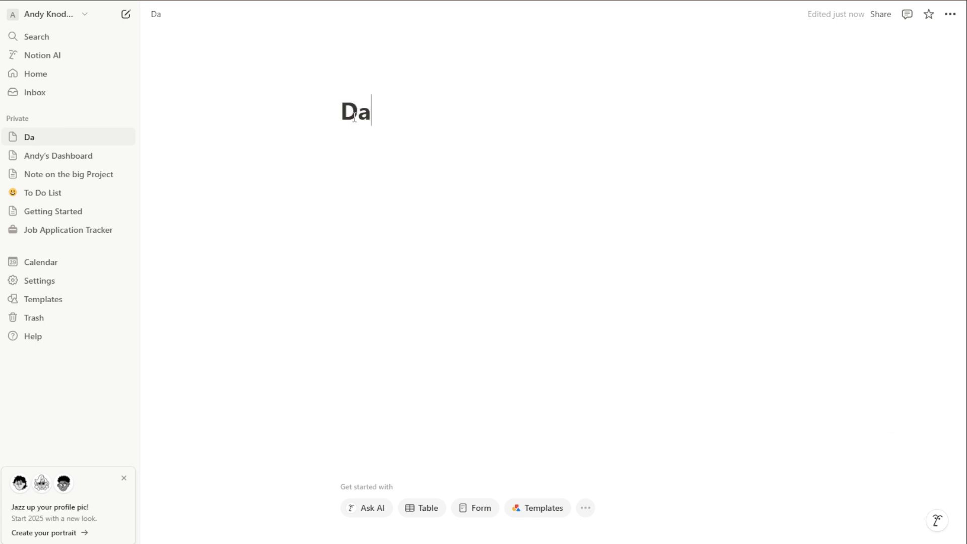
pyautogui.write('ily Hab')
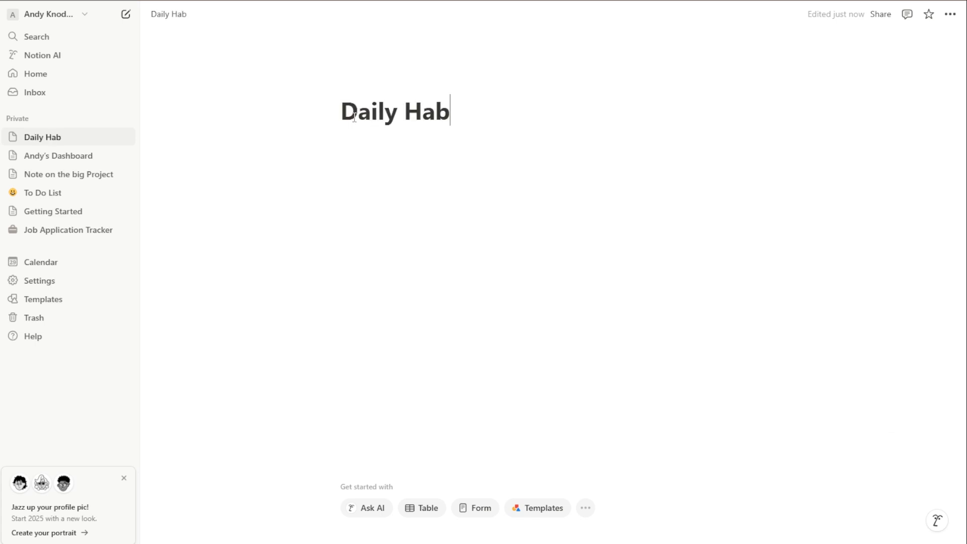
pyautogui.write('its')
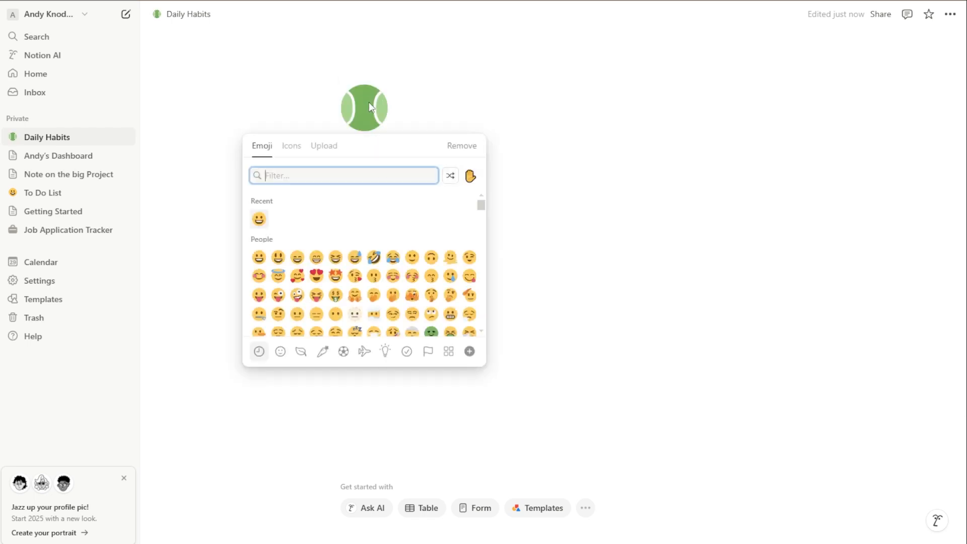
pyautogui.moveTo(404, 180)
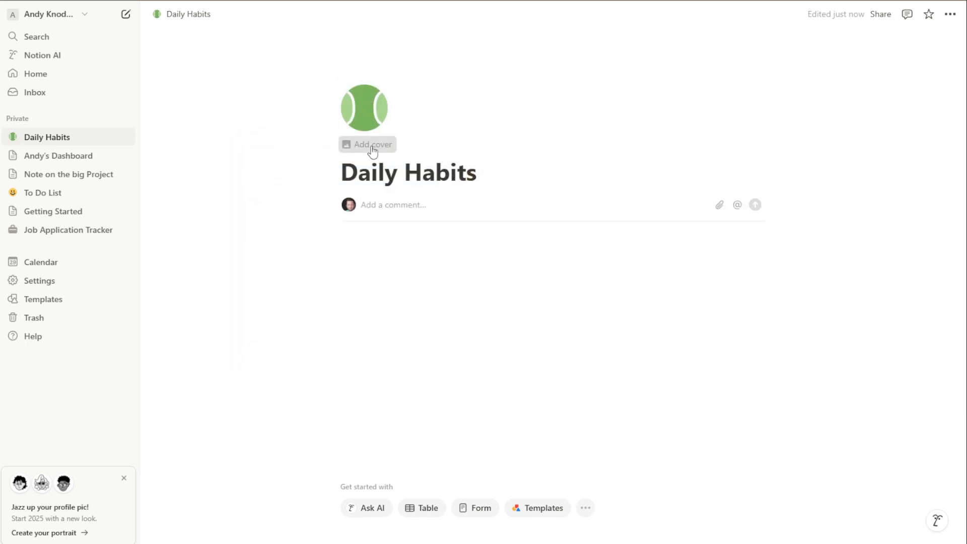
pyautogui.click(372, 145)
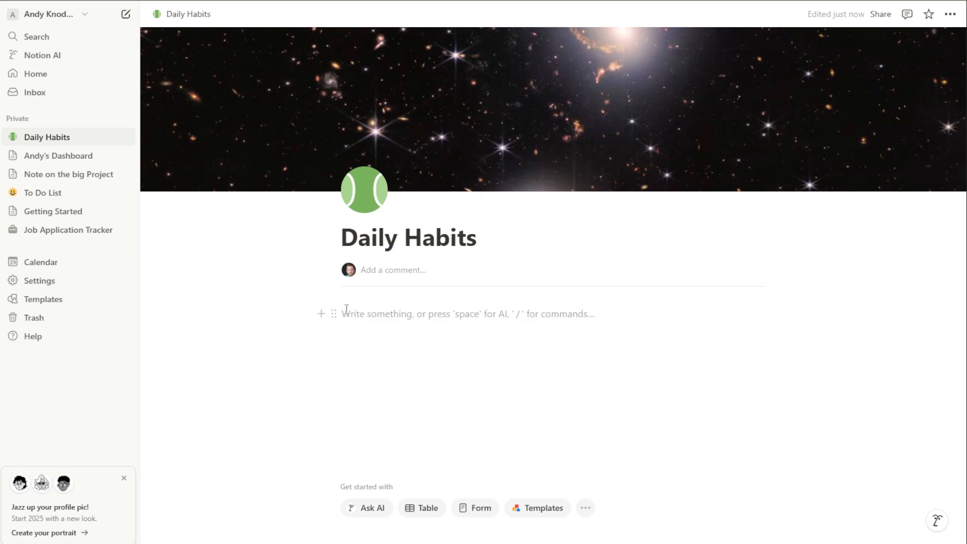
# Type /dat under the Daily Habits title to list database block options.
pyautogui.write('/dat')
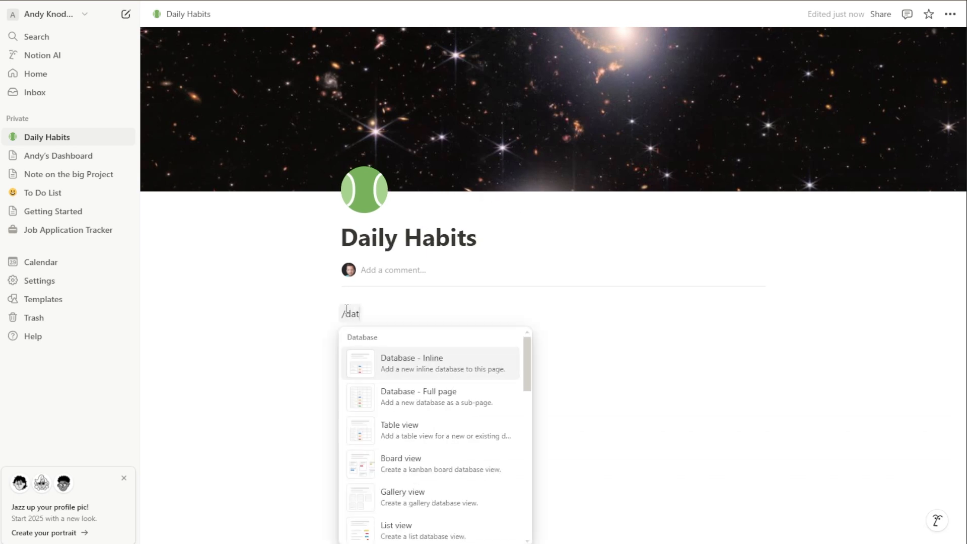
pyautogui.moveTo(411, 363)
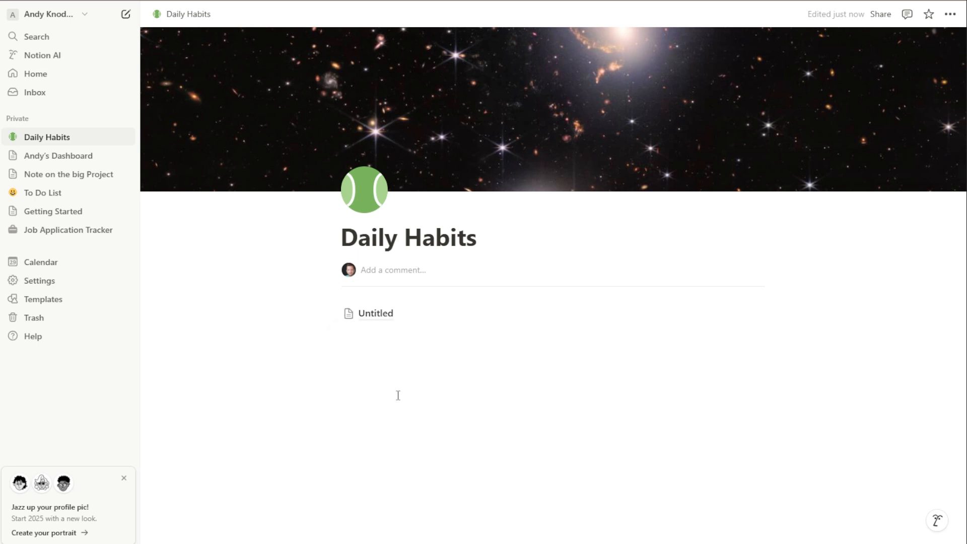
# Start the untitled database as an empty table named 'tracker' and add habit rows.
pyautogui.click(374, 313)
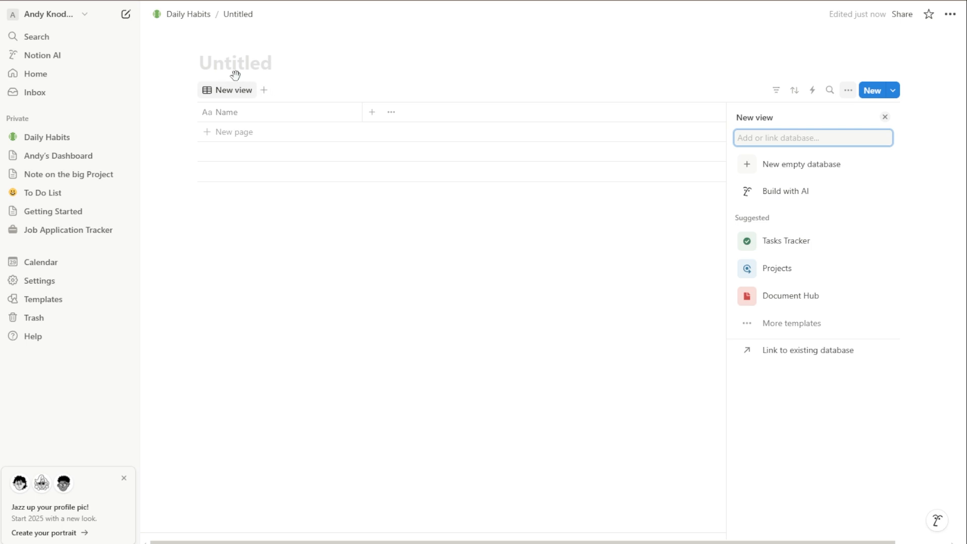
pyautogui.click(885, 117)
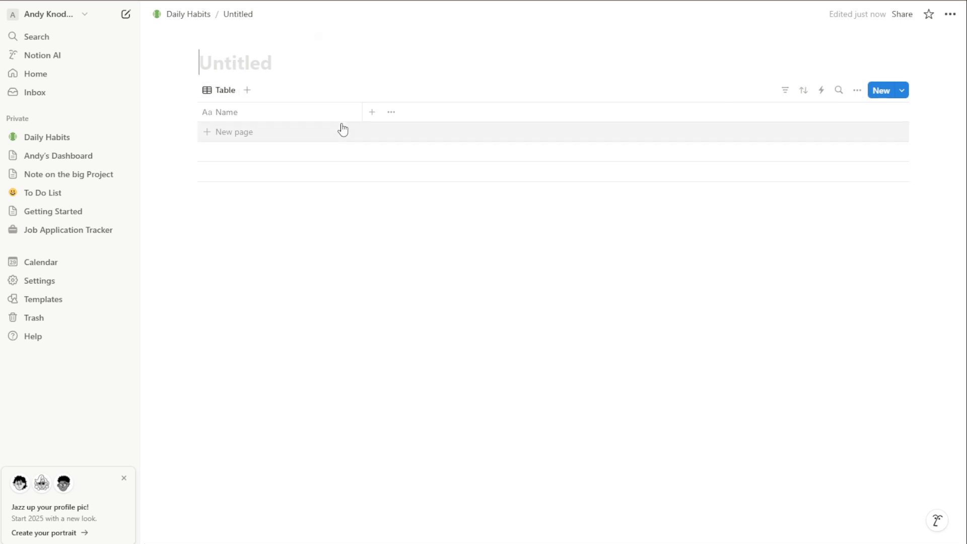
pyautogui.write('tracker')
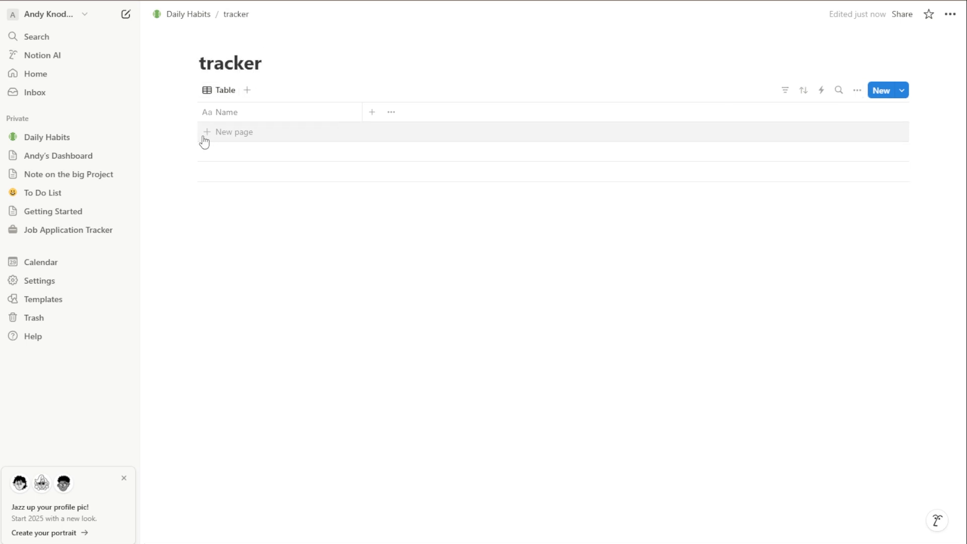
pyautogui.click(247, 62)
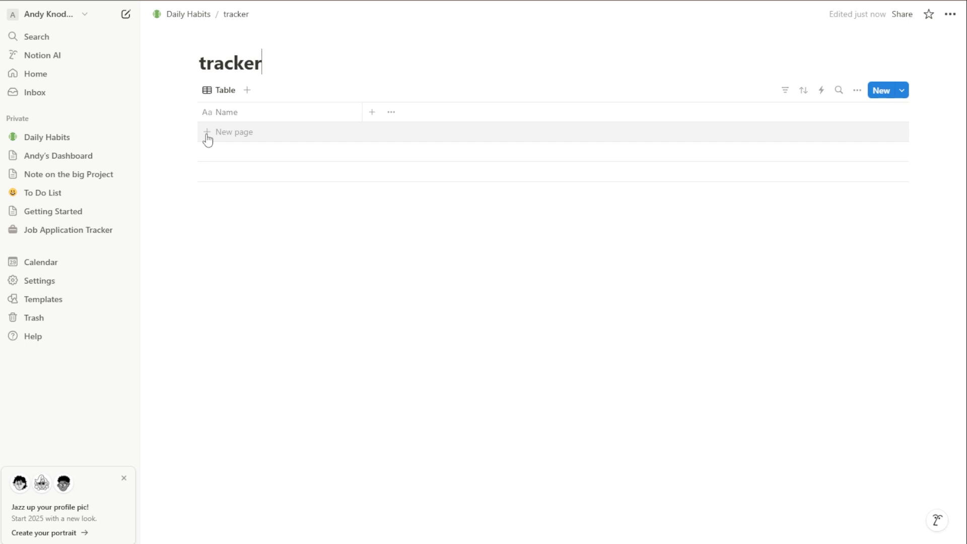
pyautogui.click(234, 132)
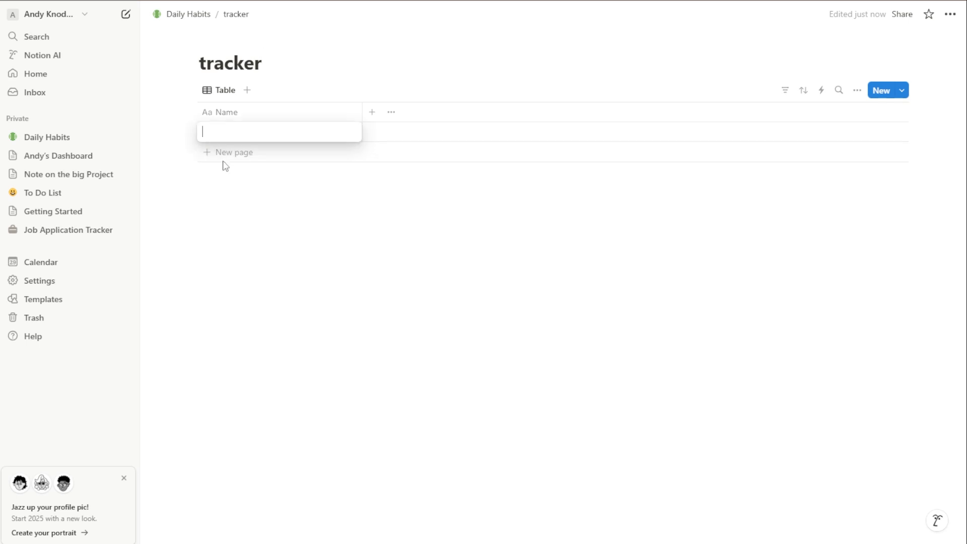
pyautogui.moveTo(234, 167)
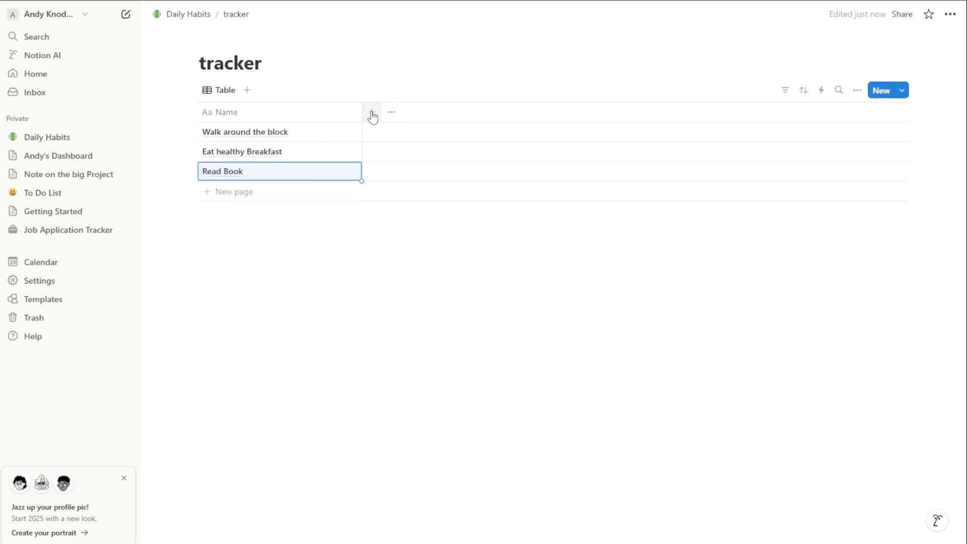
# Add a Status property: Walk around the block In progress, Eat healthy Breakfast Done.
pyautogui.click(372, 112)
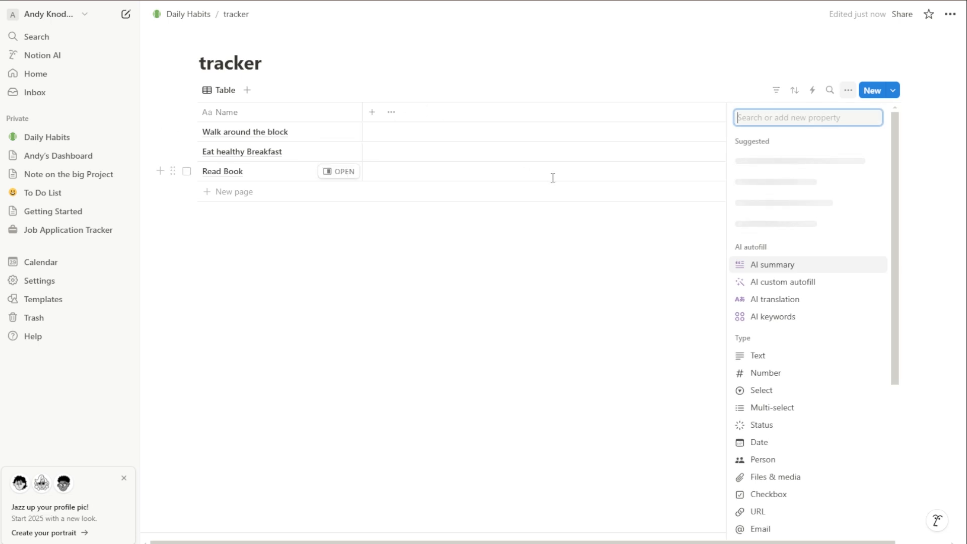
pyautogui.click(761, 424)
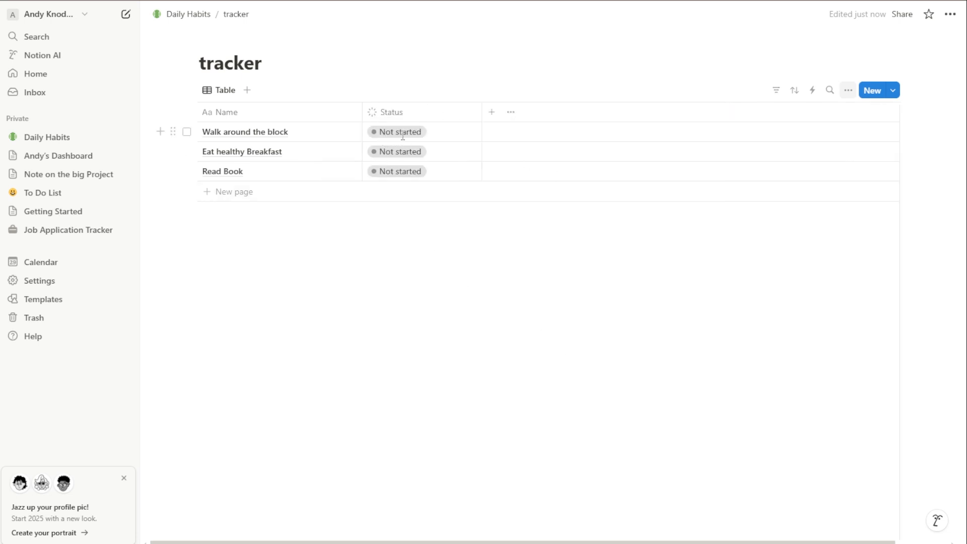
pyautogui.click(396, 131)
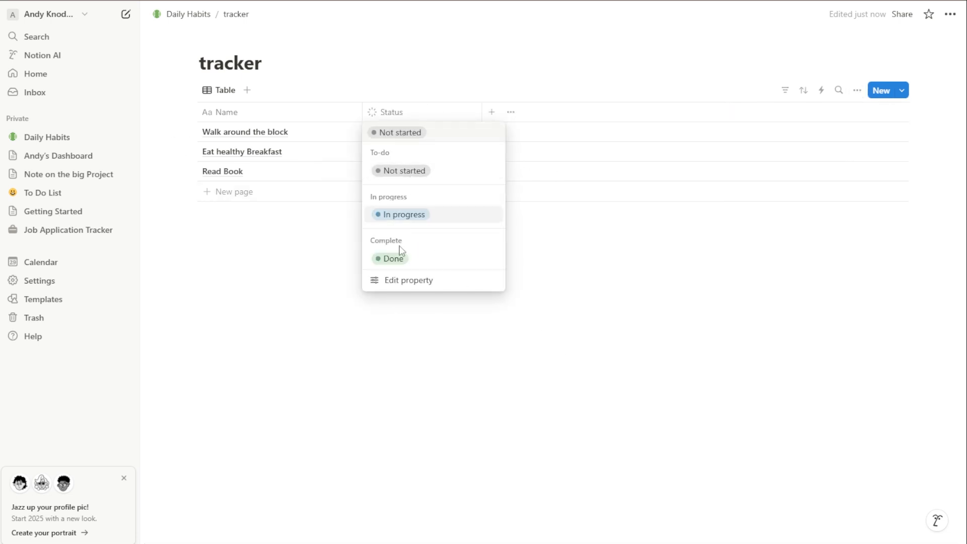
pyautogui.click(404, 214)
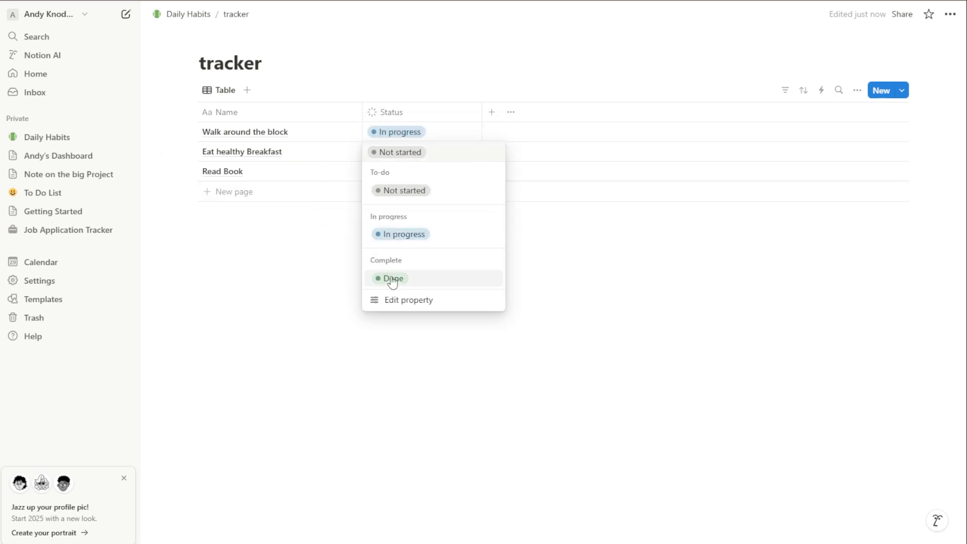
pyautogui.click(393, 279)
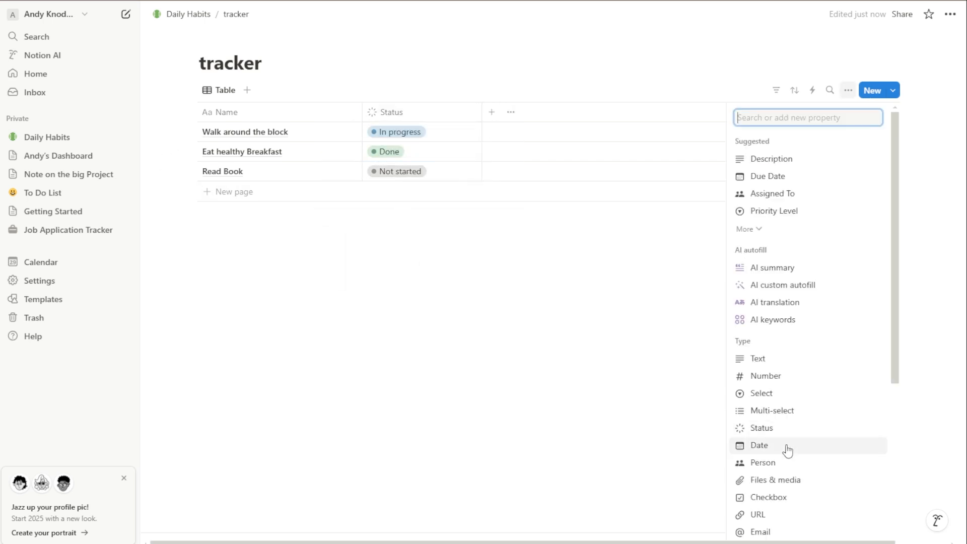
# Add a Date property: Eat healthy Breakfast January 31, Read Book February 1.
pyautogui.click(759, 445)
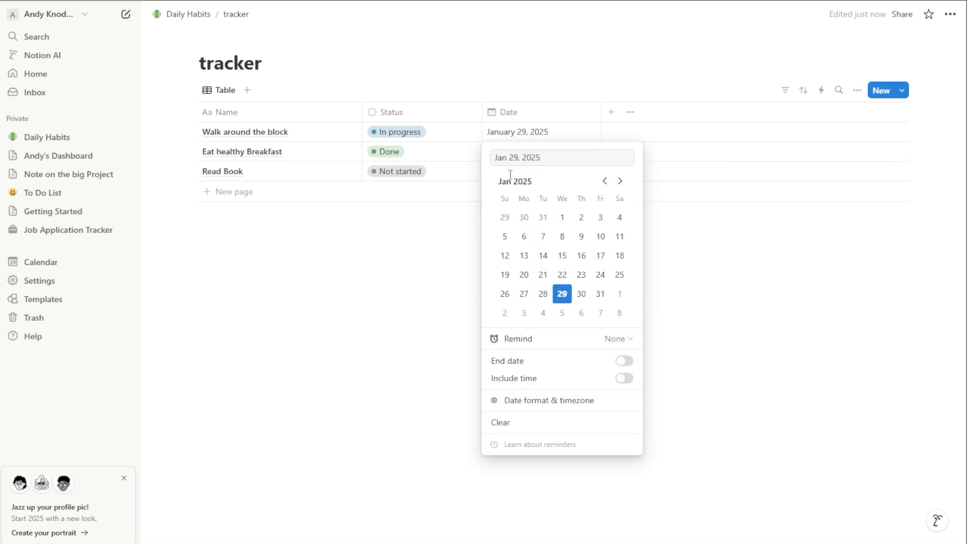
pyautogui.click(600, 294)
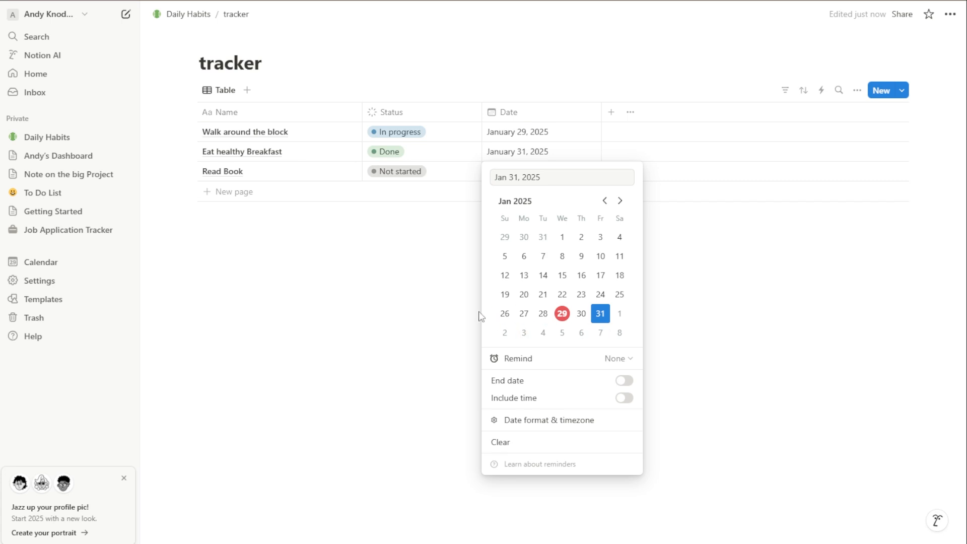
pyautogui.click(563, 314)
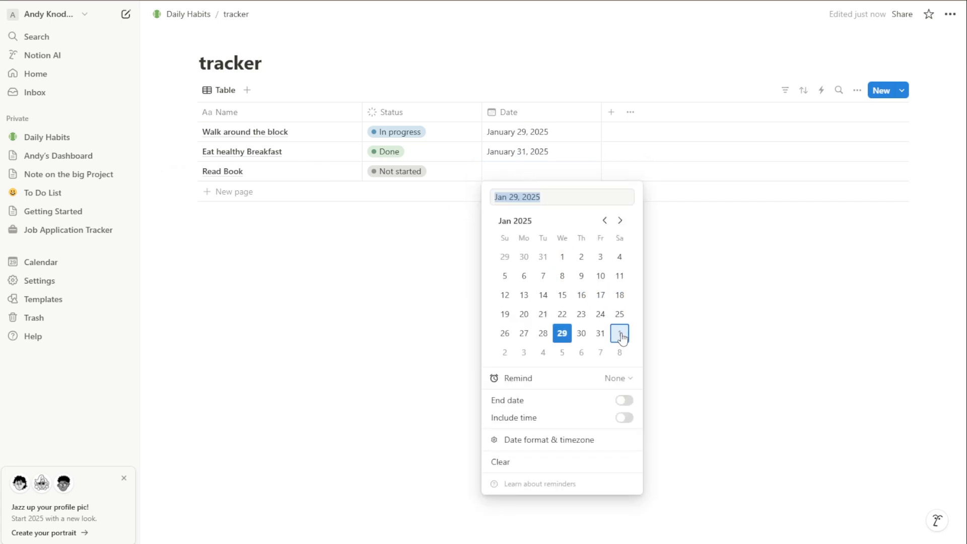
pyautogui.click(619, 333)
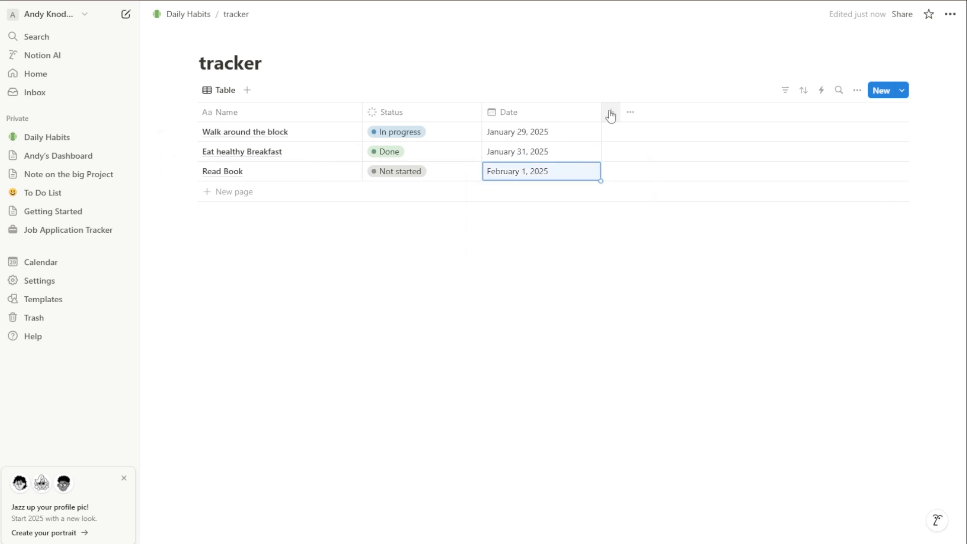
pyautogui.click(610, 113)
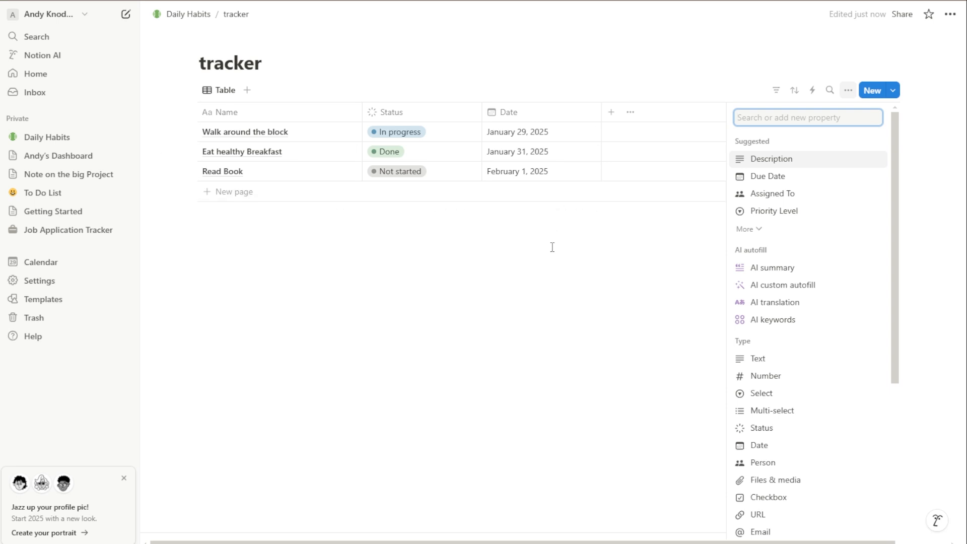
# Add a Checkbox column and leave Walk around the block unchecked. Open that entry in side peek.
pyautogui.click(462, 343)
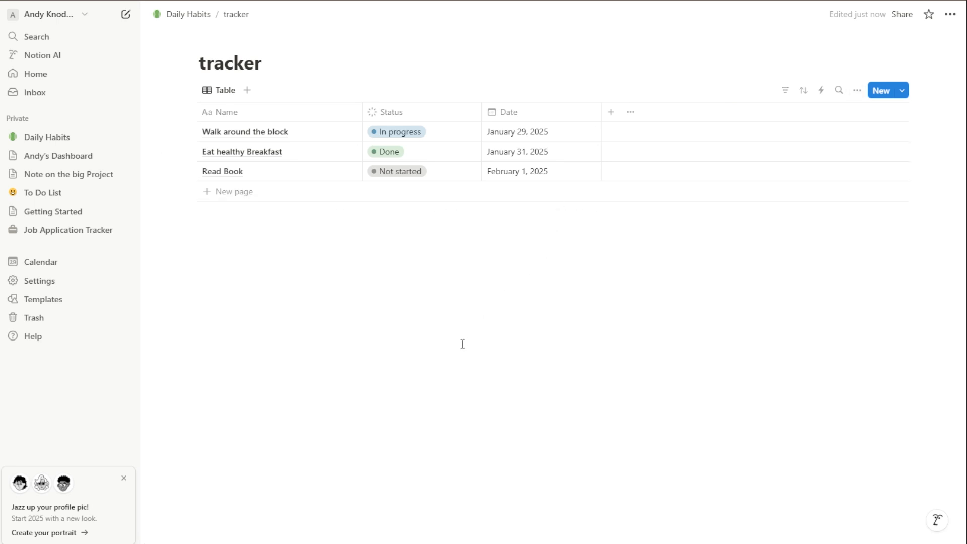
pyautogui.moveTo(324, 187)
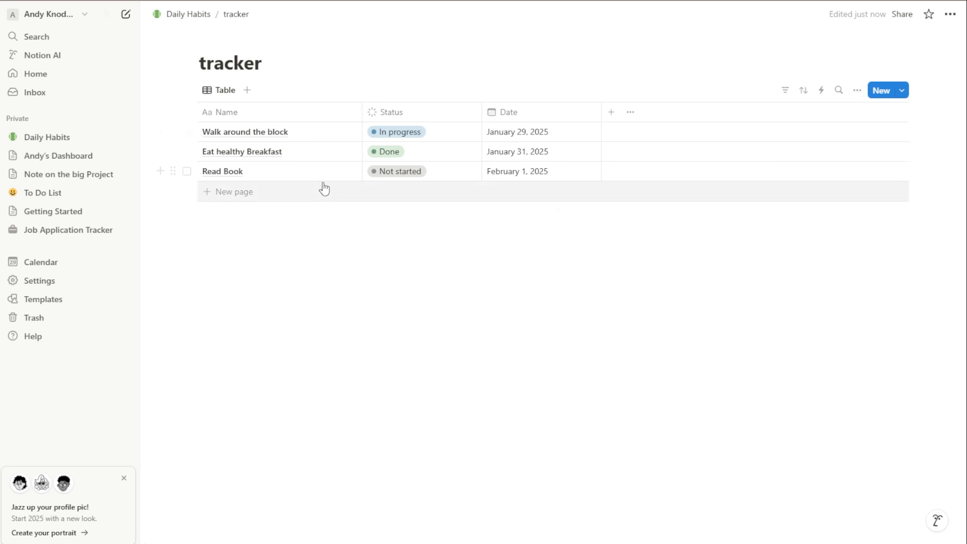
pyautogui.moveTo(324, 182)
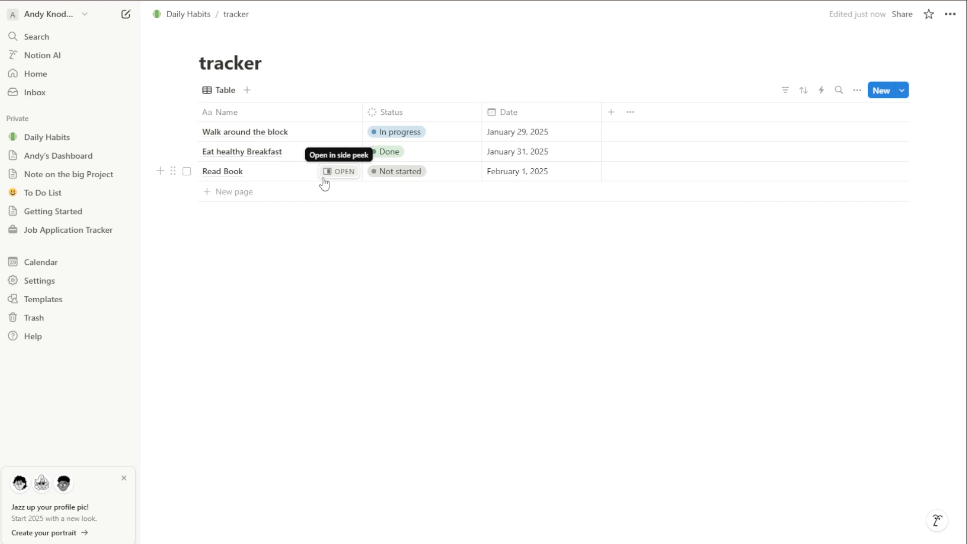
pyautogui.moveTo(319, 179)
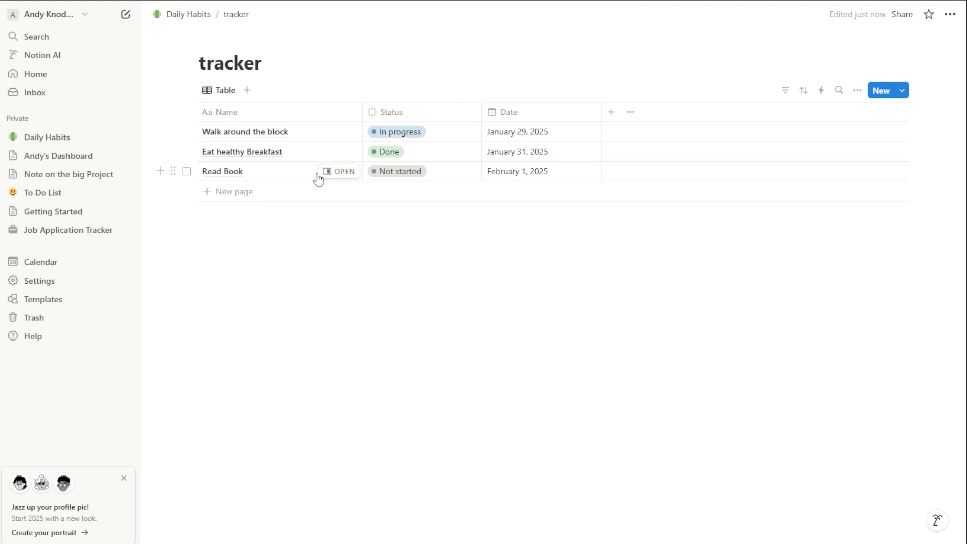
pyautogui.moveTo(286, 132)
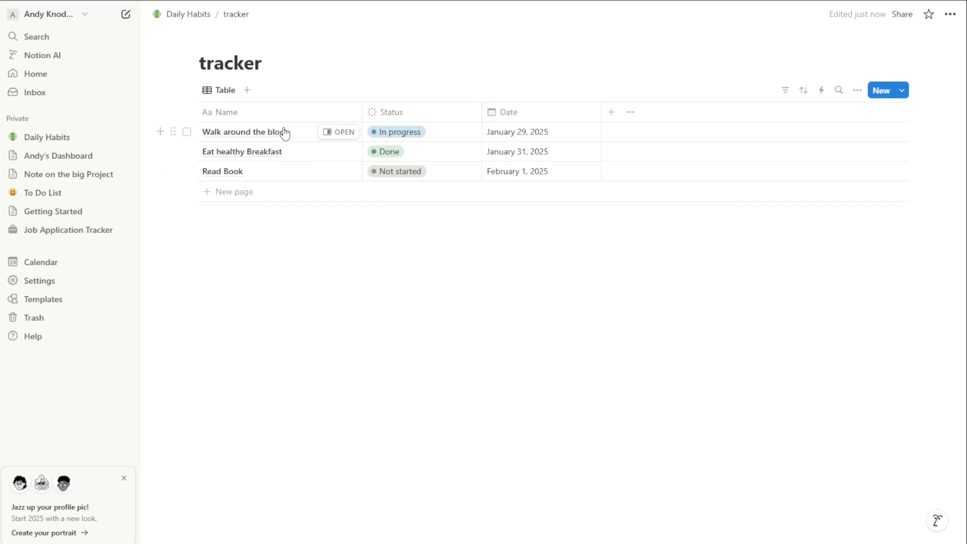
pyautogui.click(611, 112)
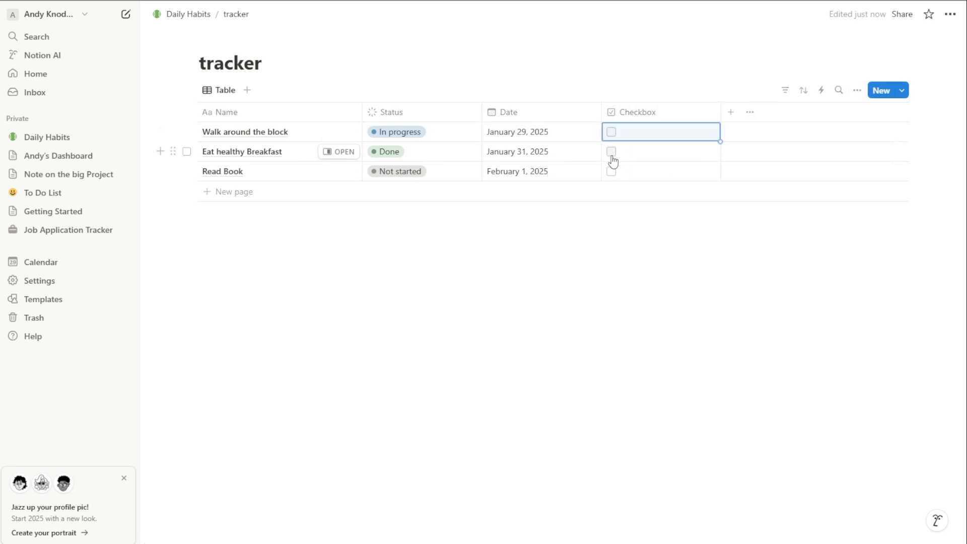
pyautogui.click(610, 132)
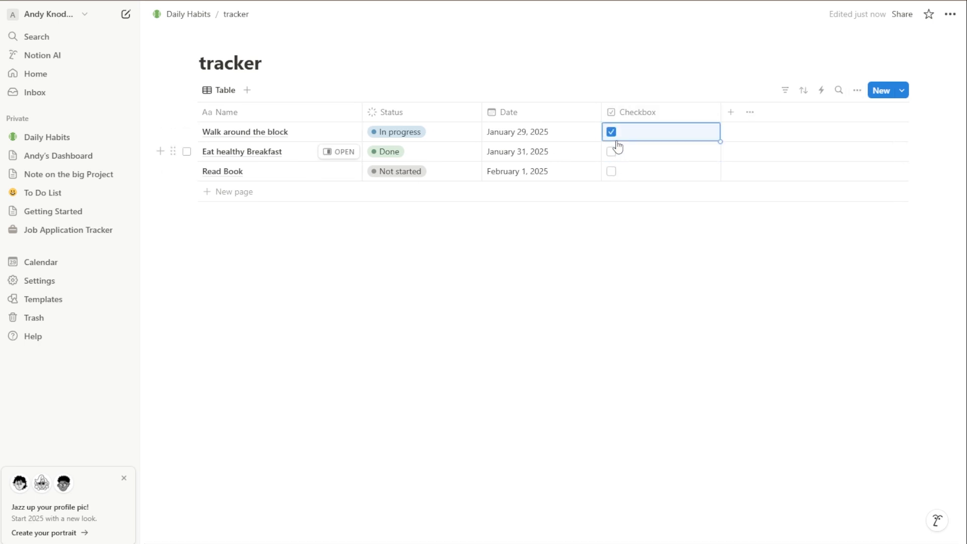
pyautogui.click(610, 131)
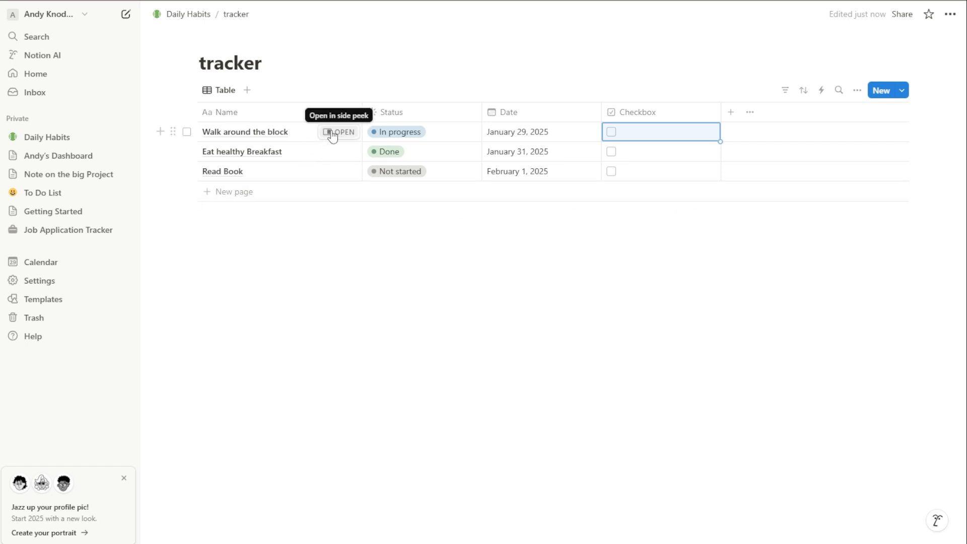
pyautogui.click(338, 132)
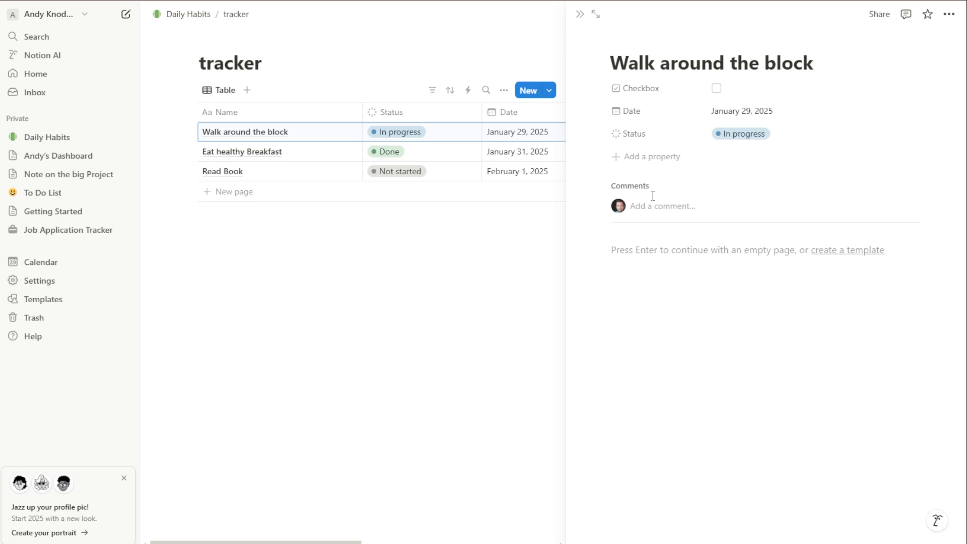
pyautogui.moveTo(622, 266)
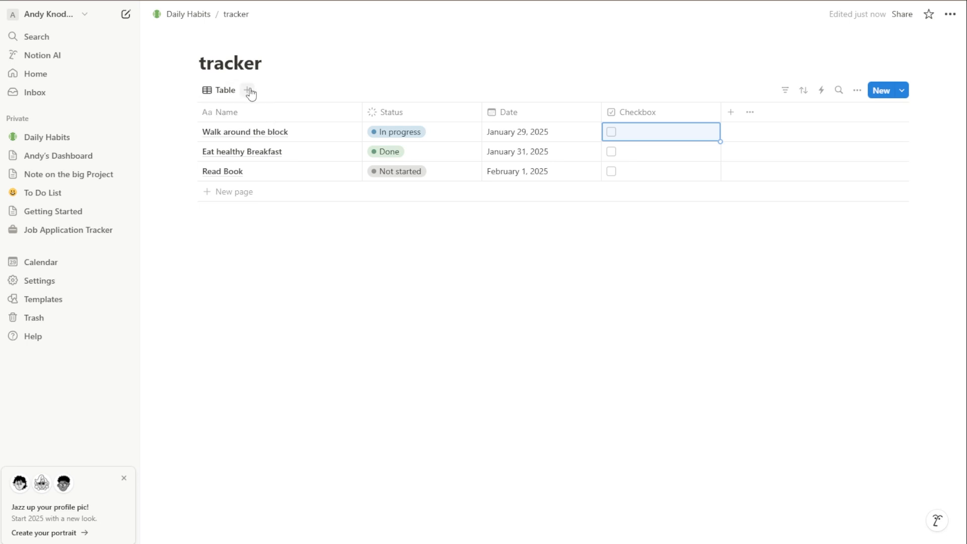
# Add a status-grouped Board view and a Calendar view of the habits, then return to Table.
pyautogui.click(248, 91)
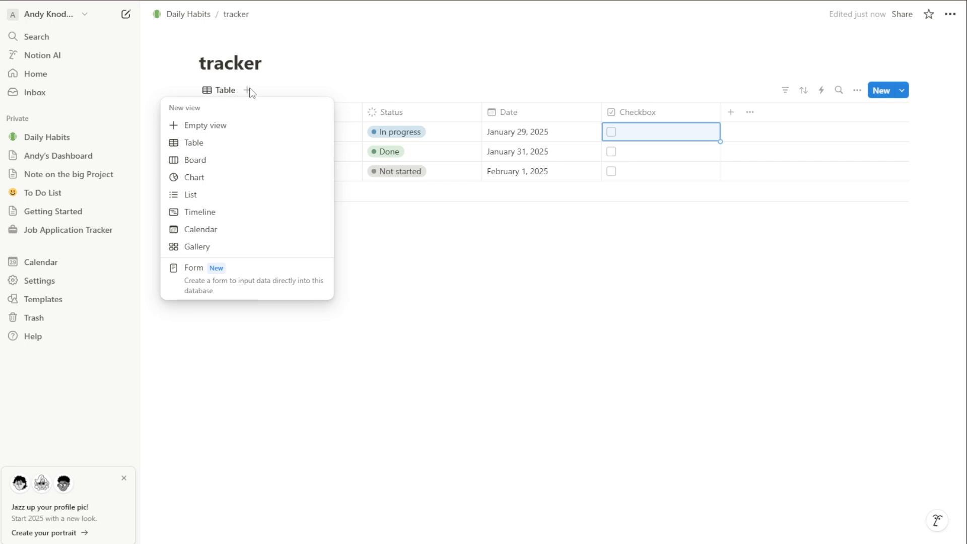
pyautogui.click(194, 160)
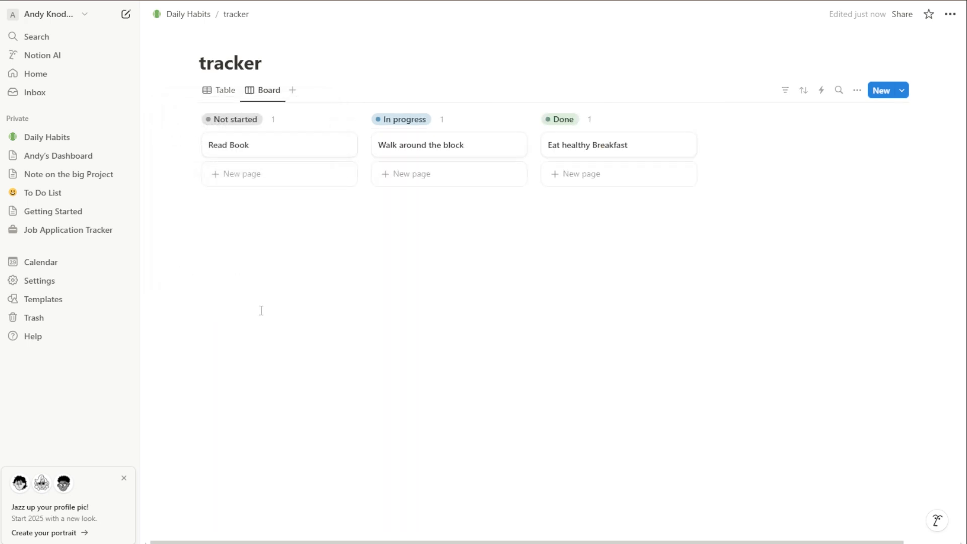
pyautogui.moveTo(248, 163)
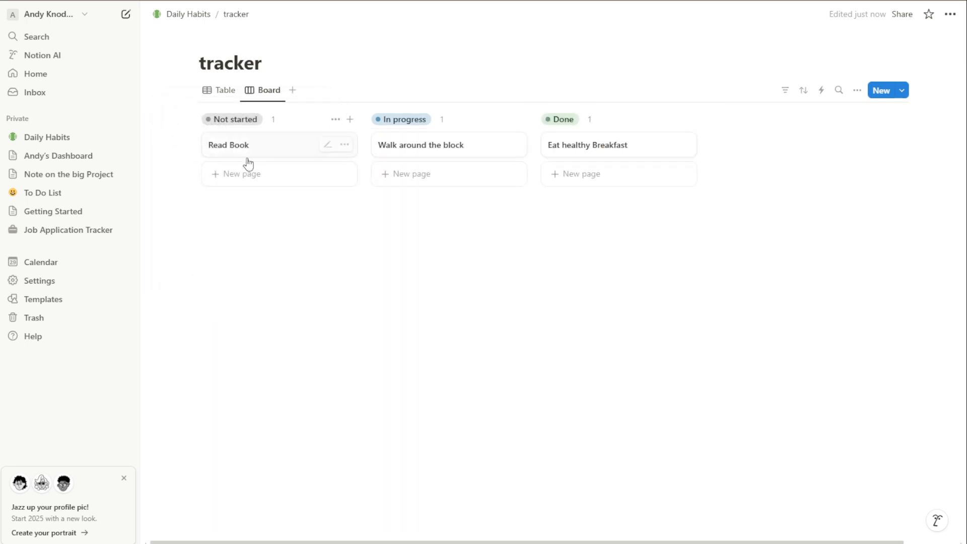
pyautogui.moveTo(424, 267)
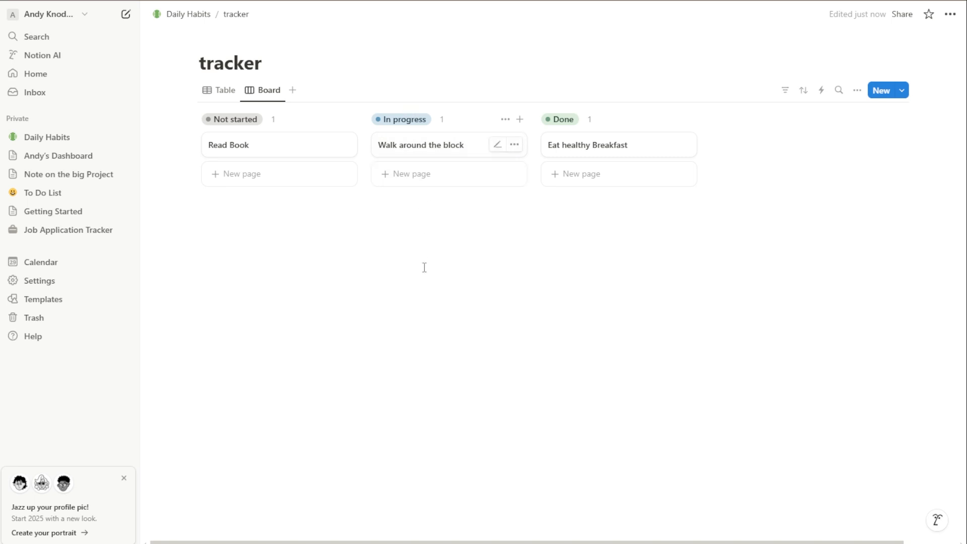
pyautogui.moveTo(486, 244)
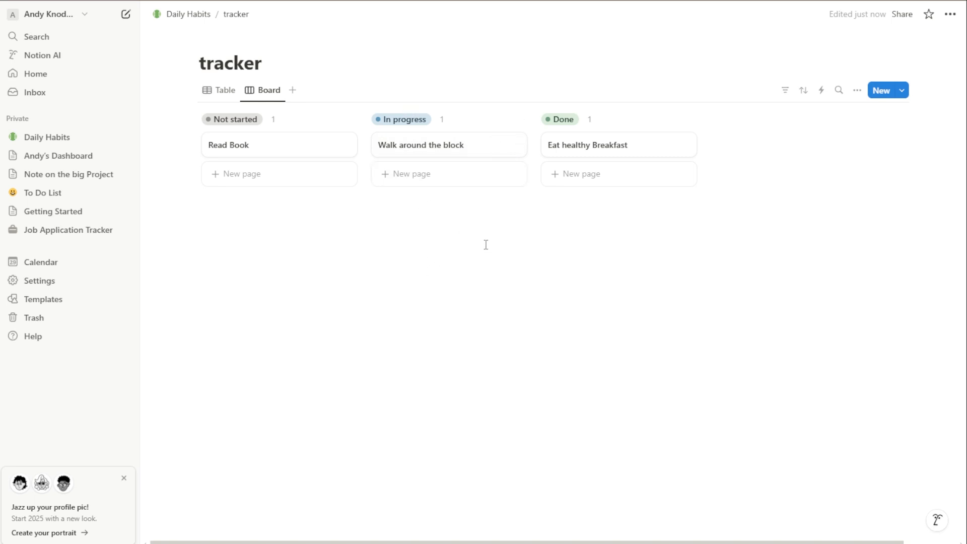
pyautogui.moveTo(299, 96)
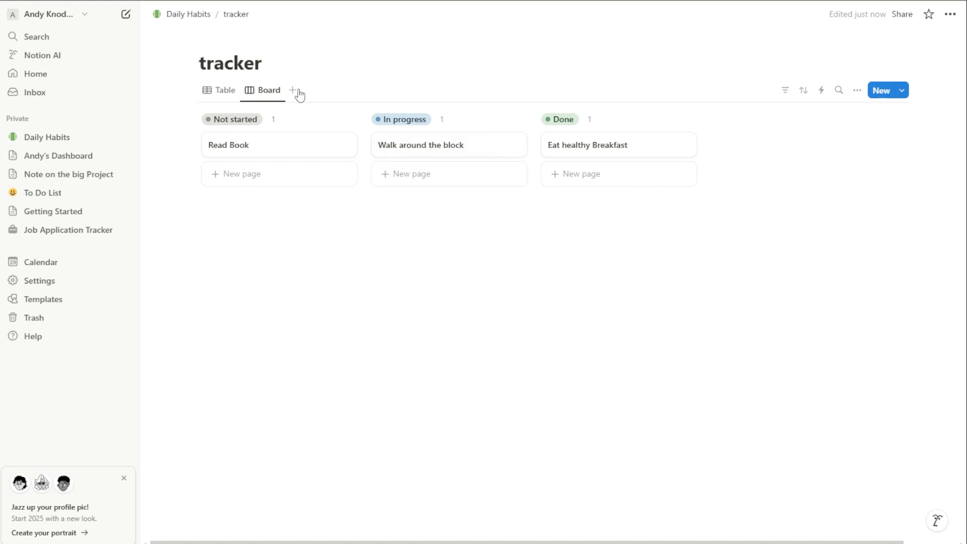
pyautogui.click(292, 90)
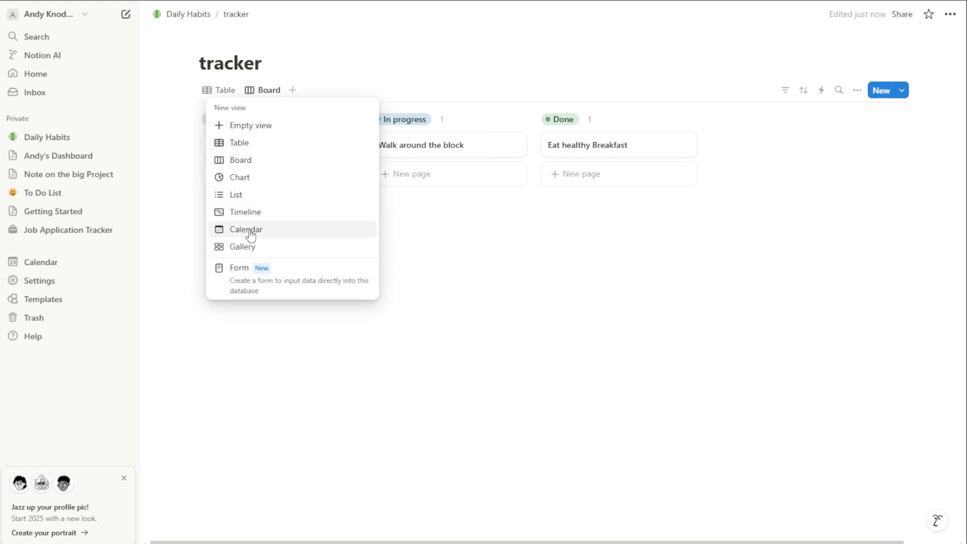
pyautogui.click(245, 230)
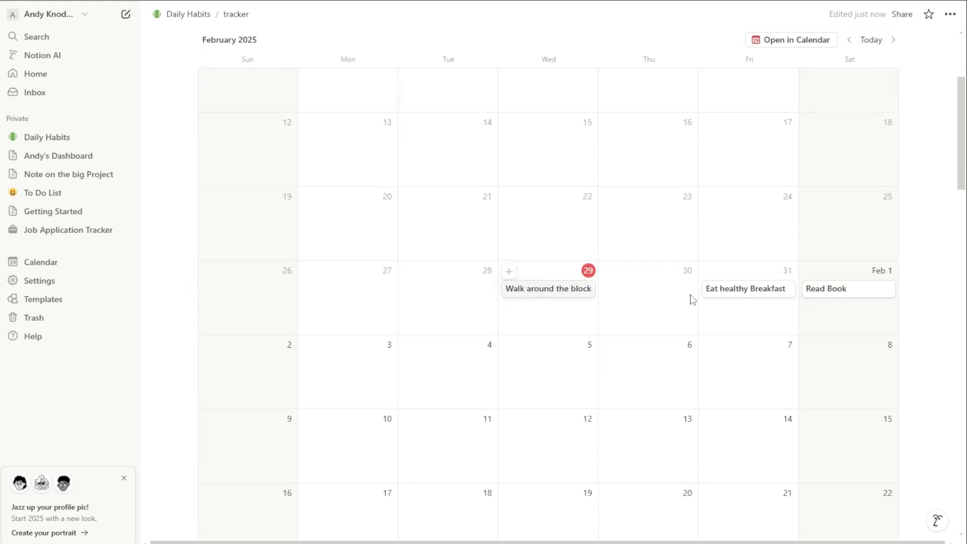
pyautogui.scroll(3)
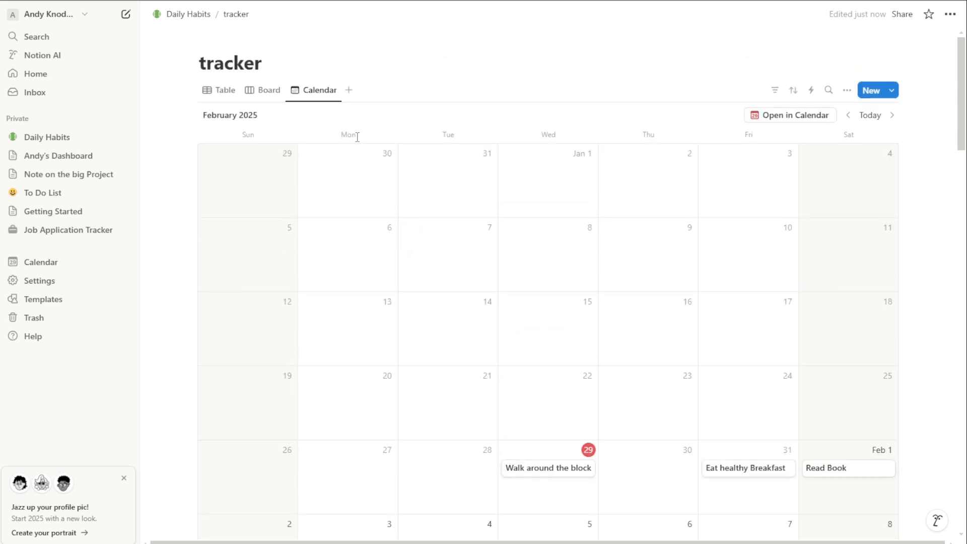
pyautogui.click(349, 90)
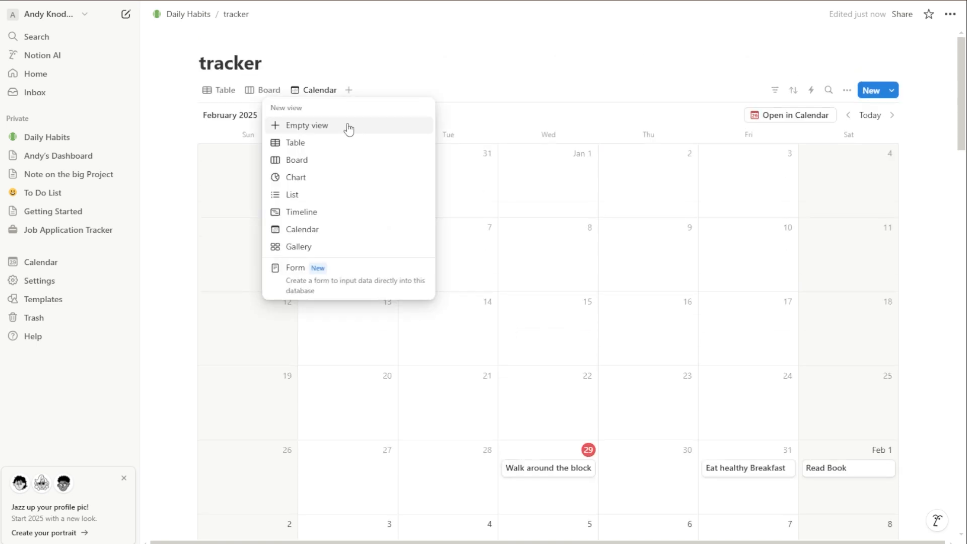
pyautogui.moveTo(316, 143)
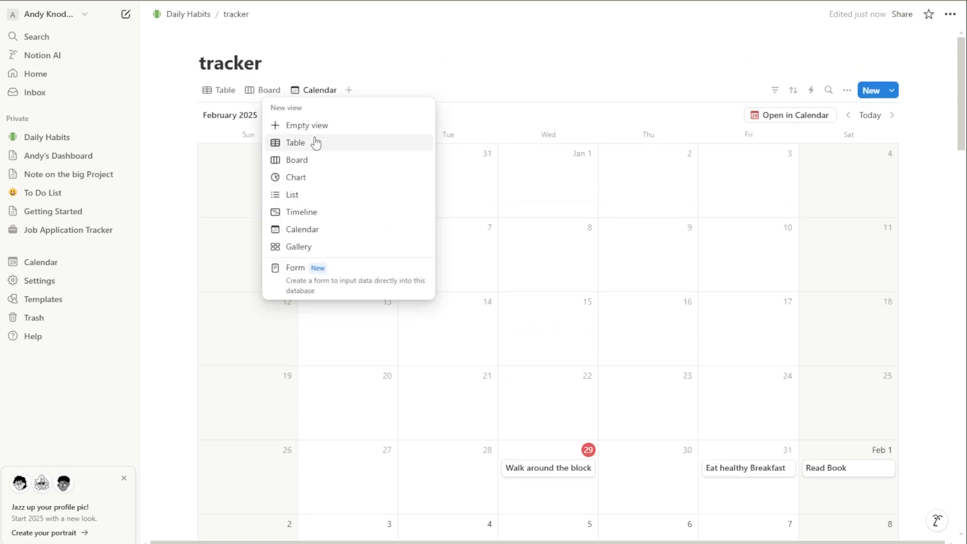
pyautogui.moveTo(381, 69)
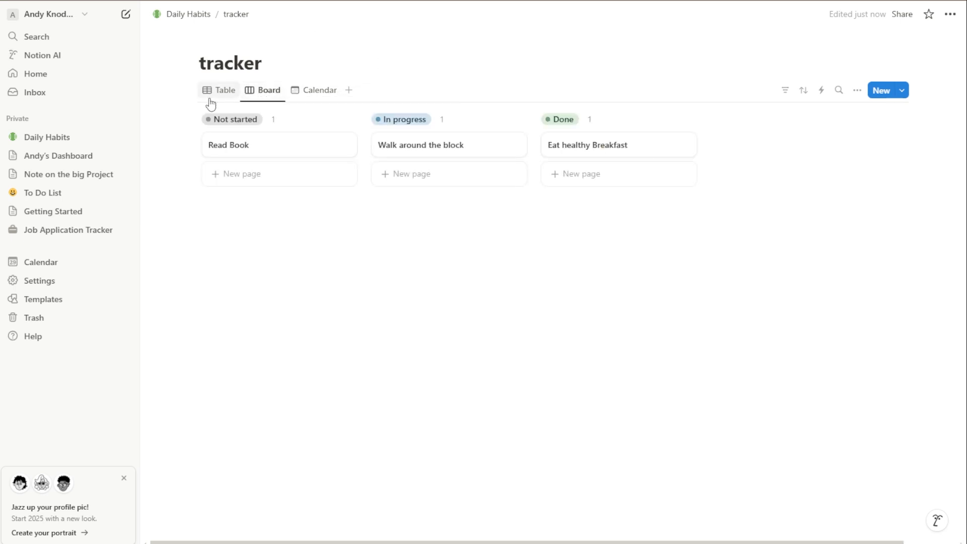
pyautogui.click(225, 90)
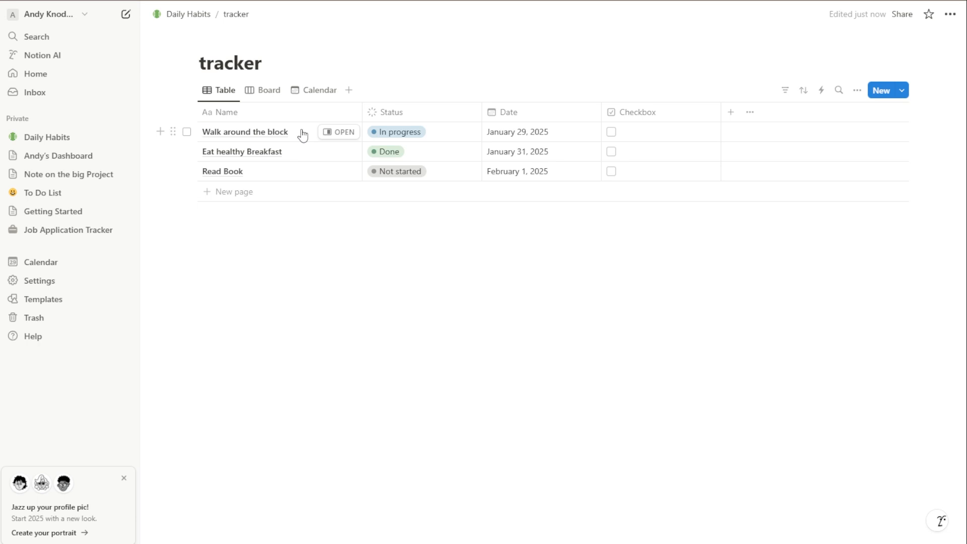
# From the dashboard page, open Templates and browse the Work, then School categories.
pyautogui.click(59, 155)
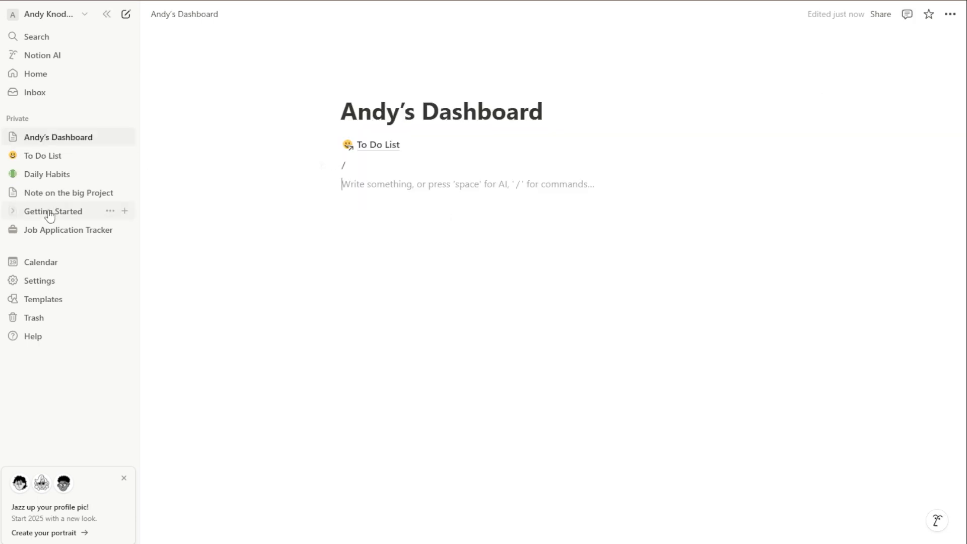
pyautogui.moveTo(42, 299)
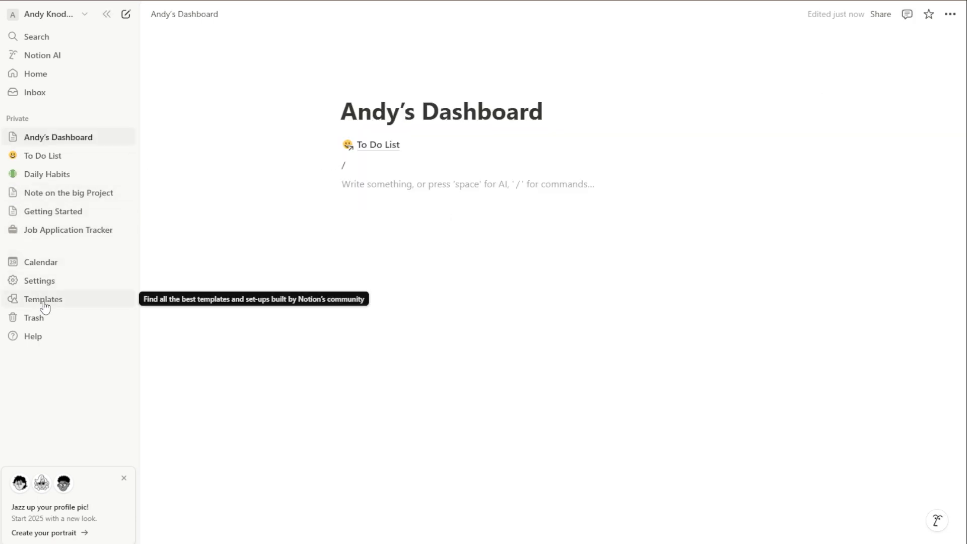
pyautogui.click(42, 299)
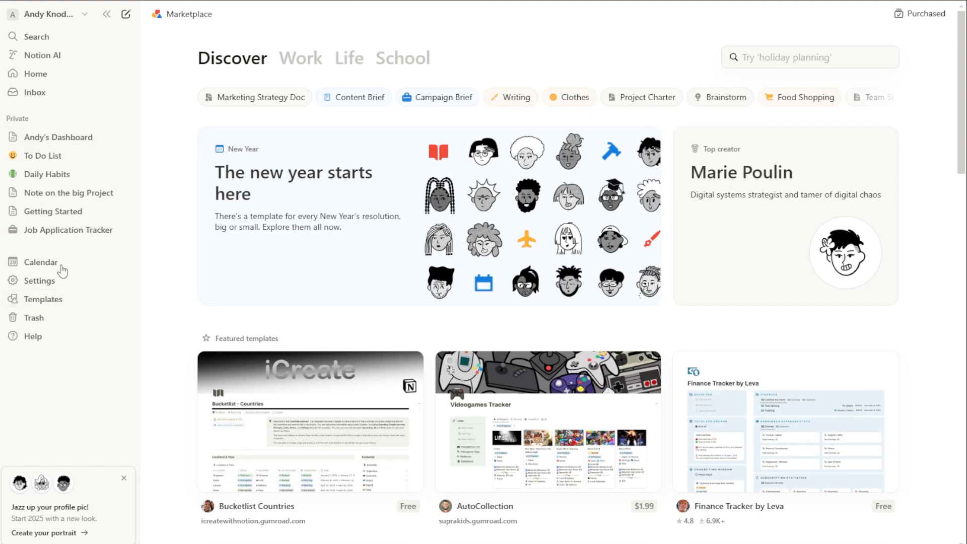
pyautogui.moveTo(505, 359)
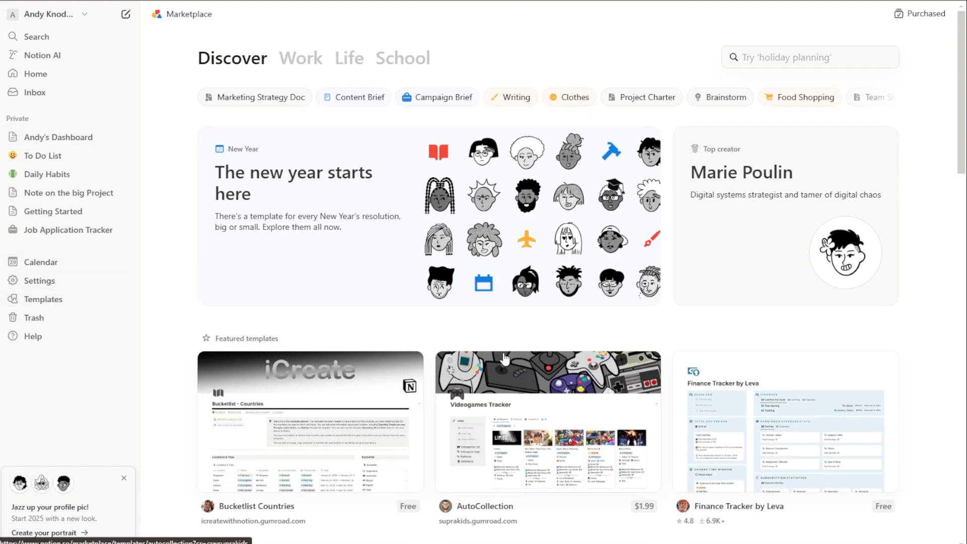
pyautogui.click(300, 58)
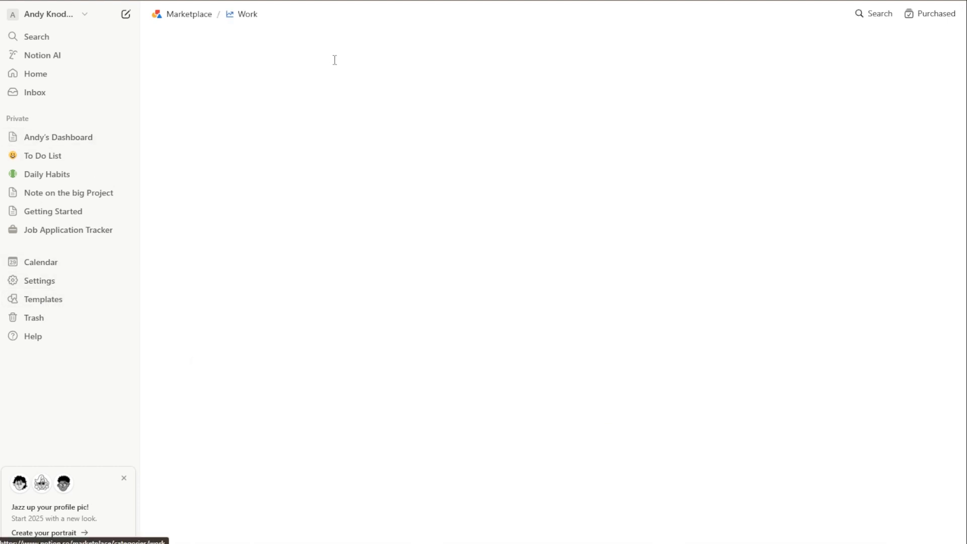
pyautogui.click(248, 13)
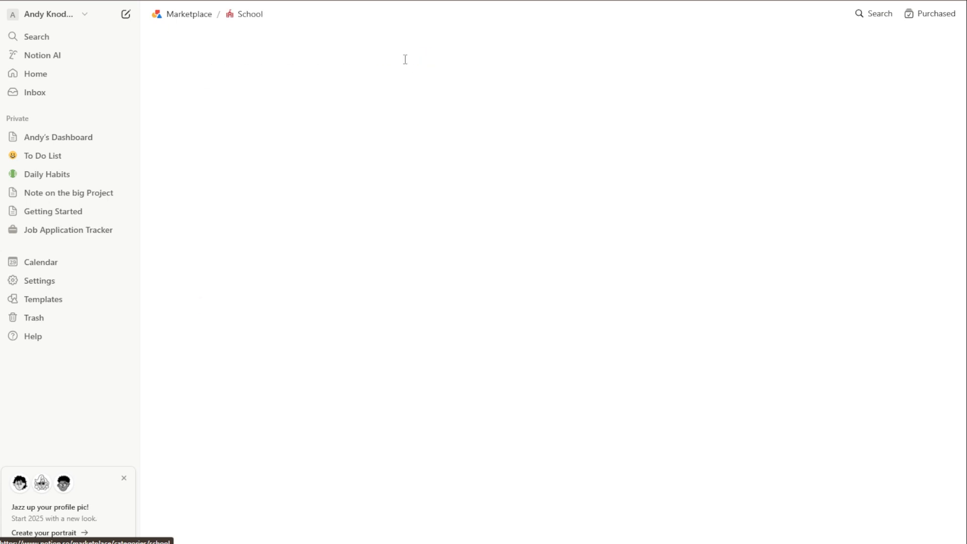